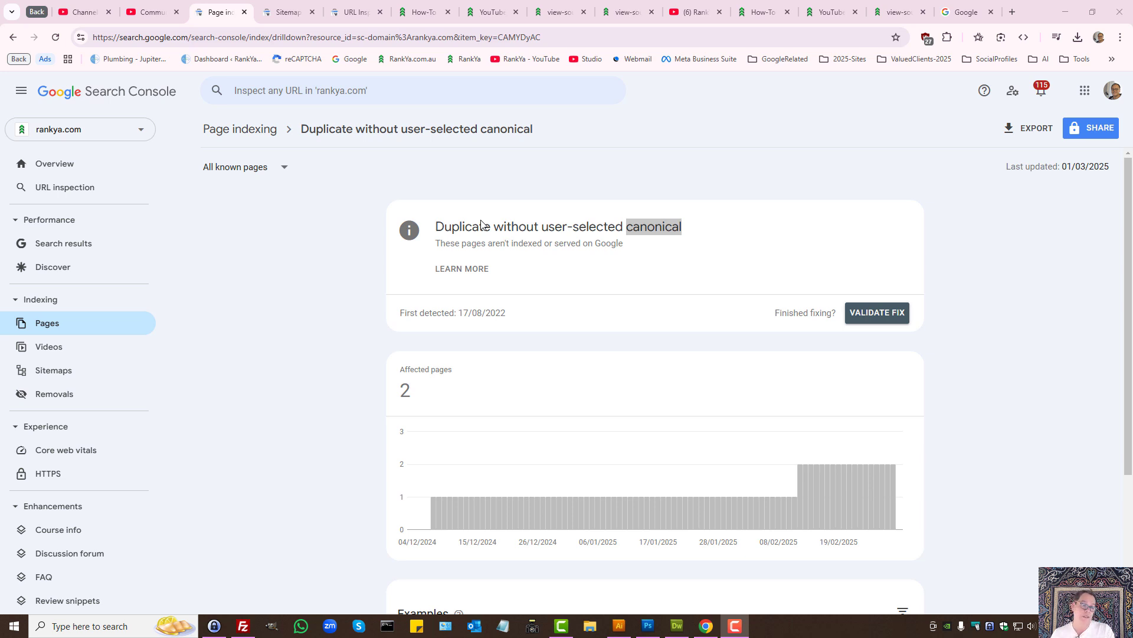
pyautogui.moveTo(333, 160)
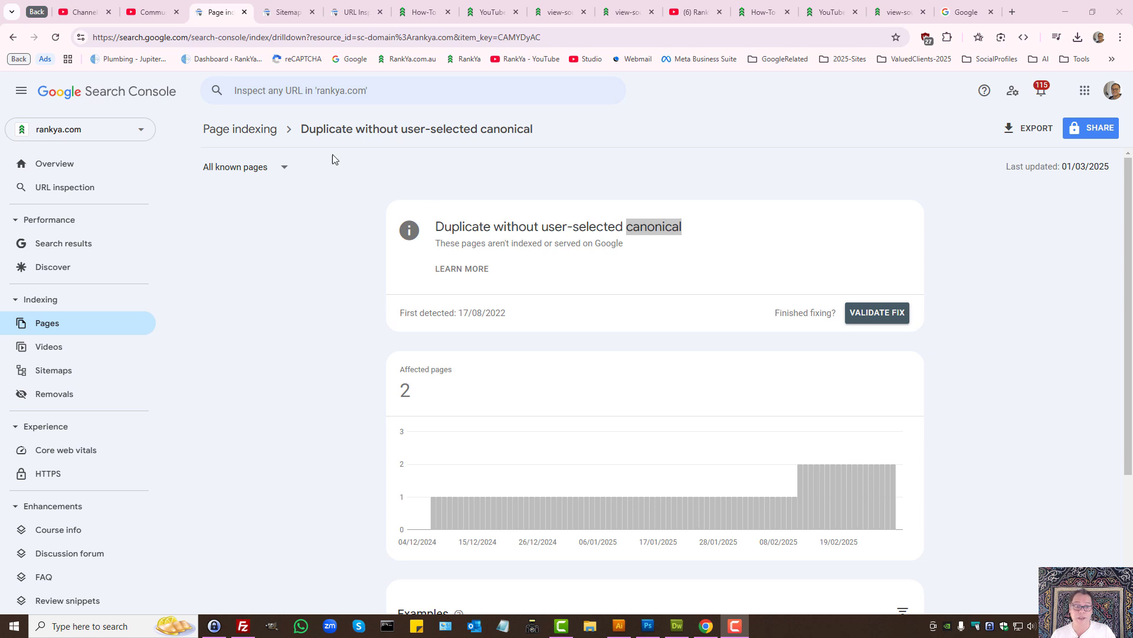
pyautogui.moveTo(347, 153)
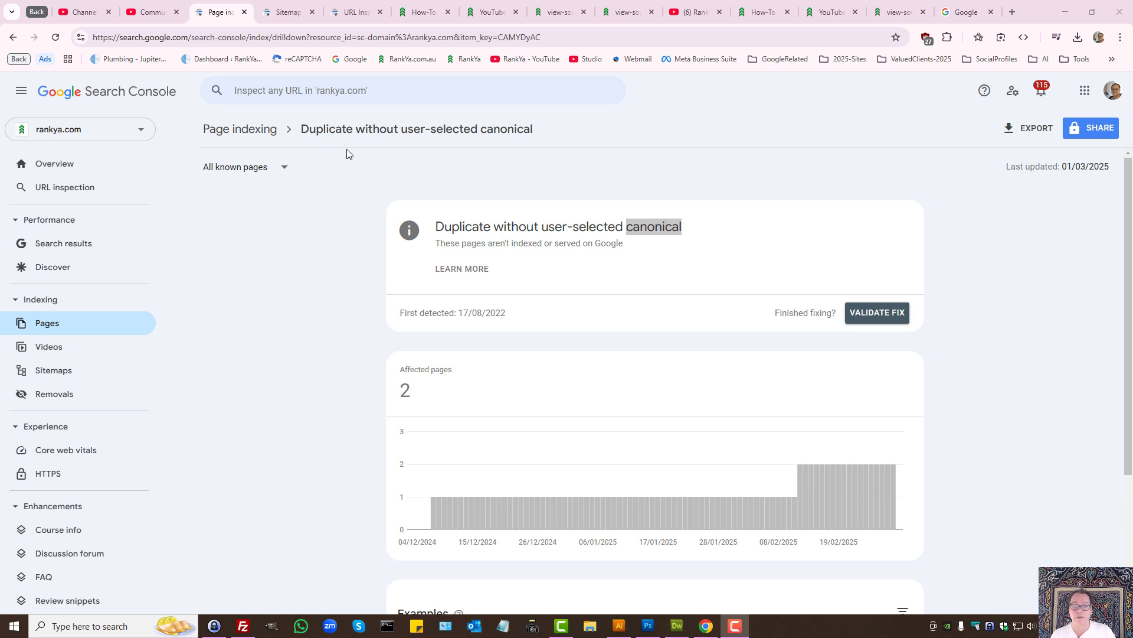
pyautogui.moveTo(464, 176)
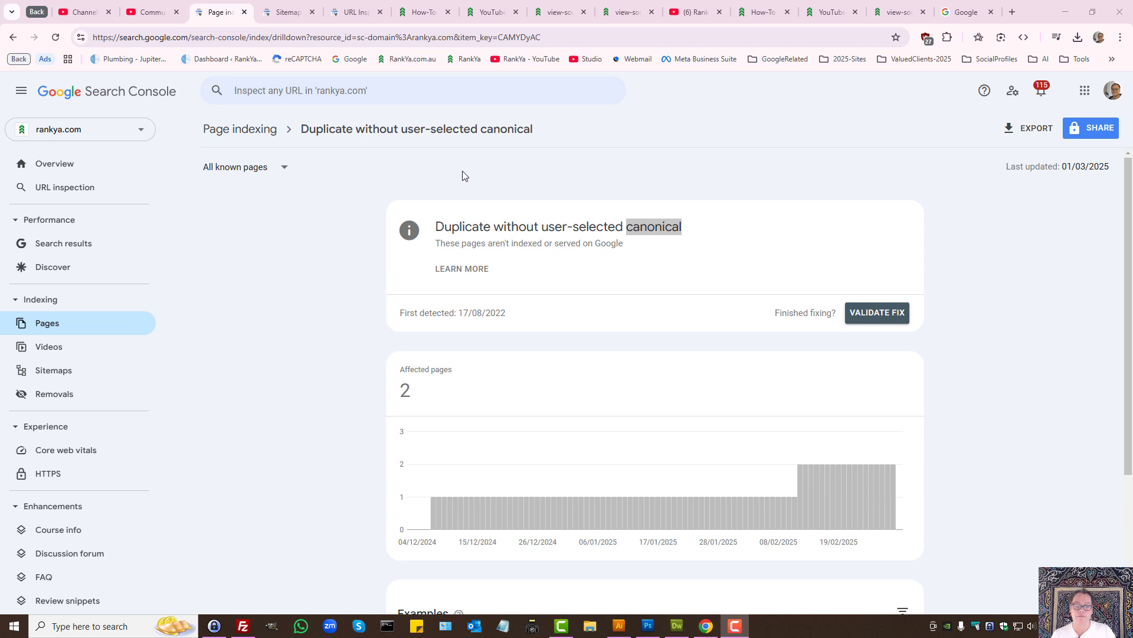
pyautogui.moveTo(467, 179)
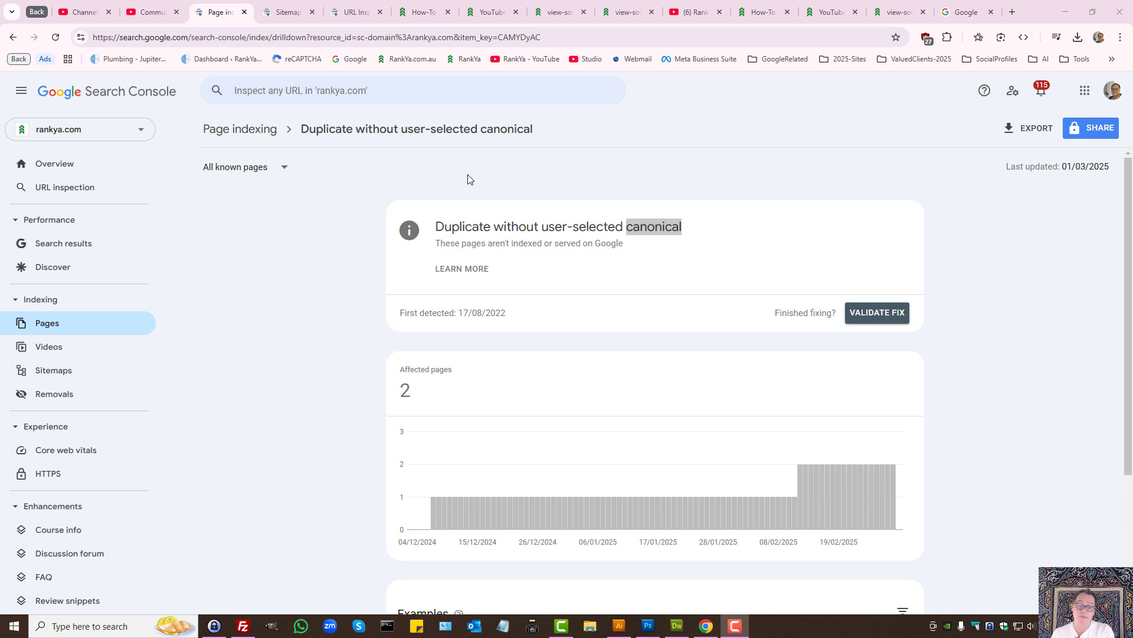
pyautogui.moveTo(578, 169)
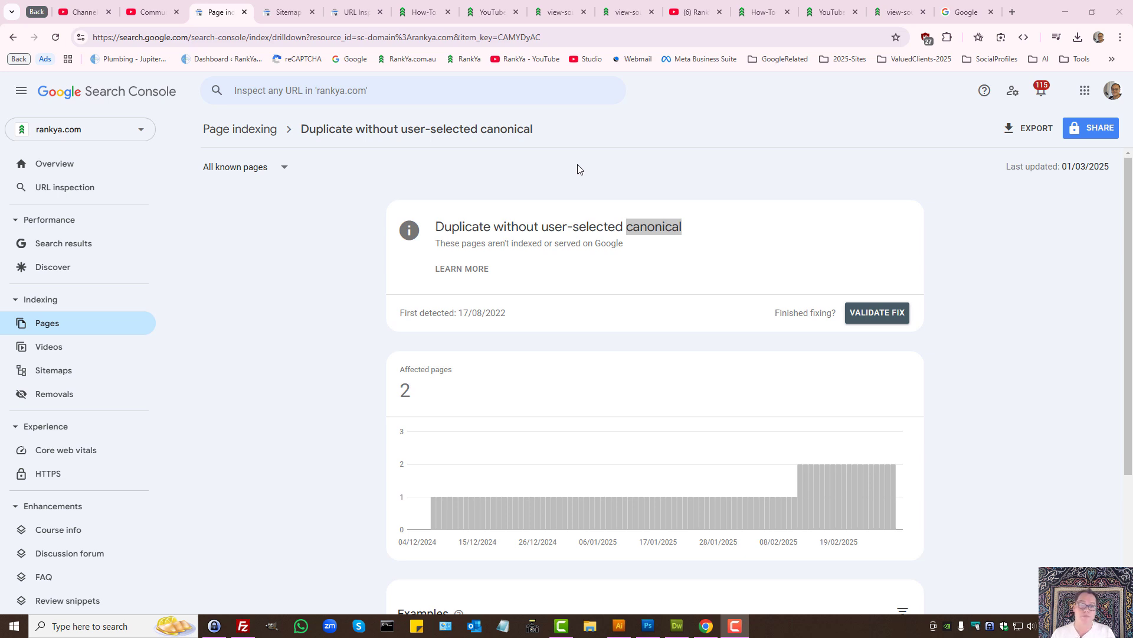
# Step: Highlight the 'Duplicate without user-selected canonical' issue heading on the page-indexing report
pyautogui.moveTo(436, 227); pyautogui.dragTo(623, 244)
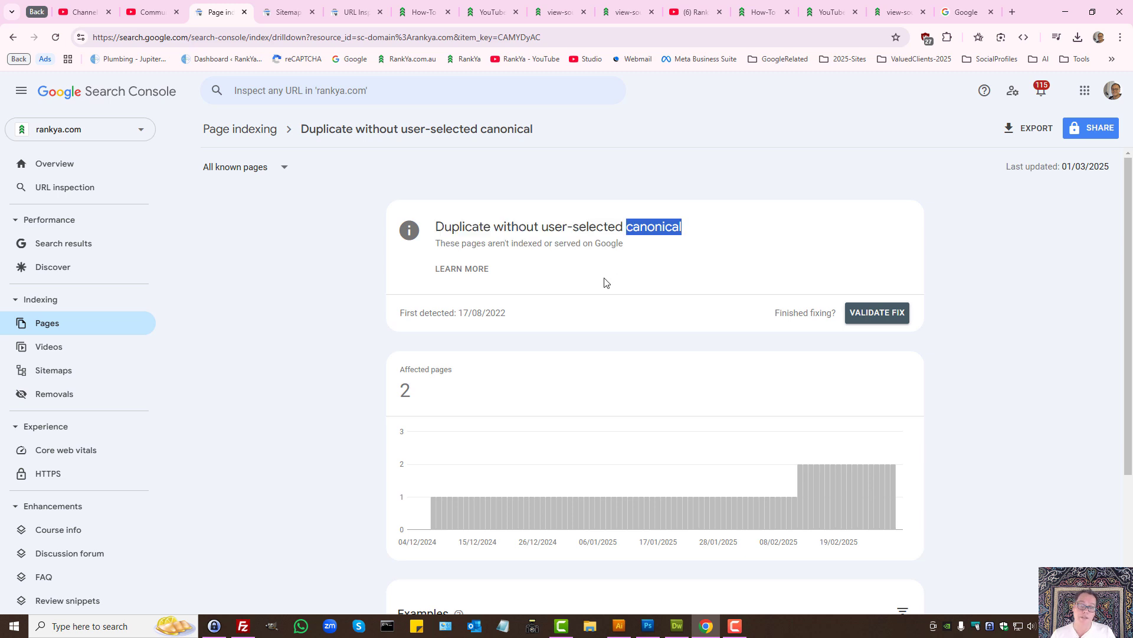
pyautogui.moveTo(606, 279)
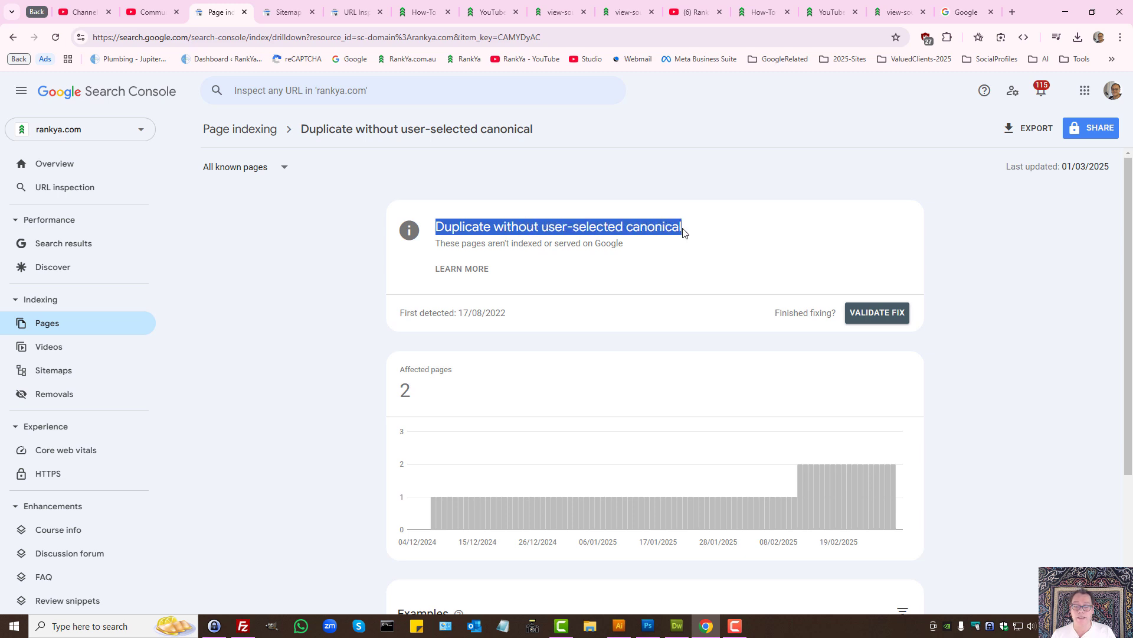
pyautogui.moveTo(549, 184)
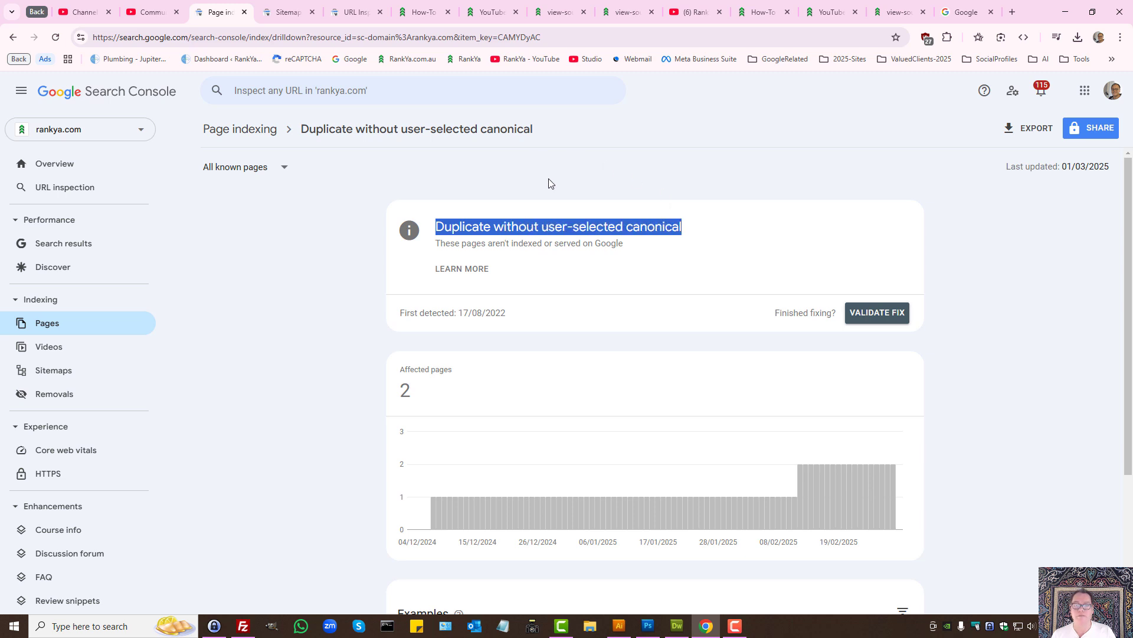
# Step: Reach the RankYa Contact page at rankya.com/contact via the YouTube optimization post
pyautogui.click(424, 12)
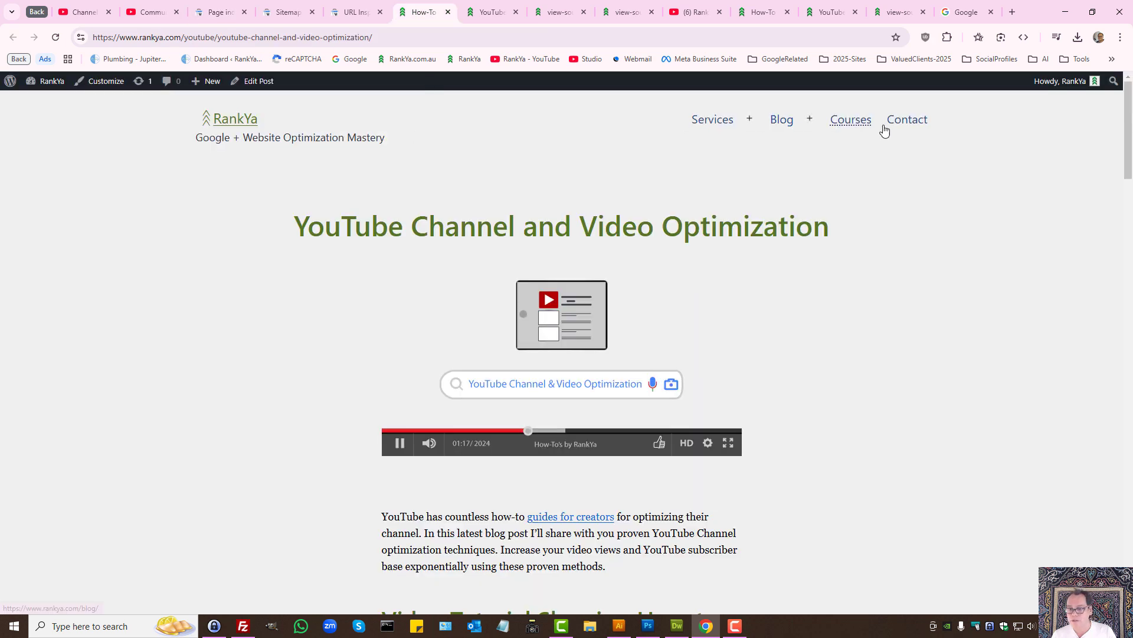
pyautogui.moveTo(432, 139)
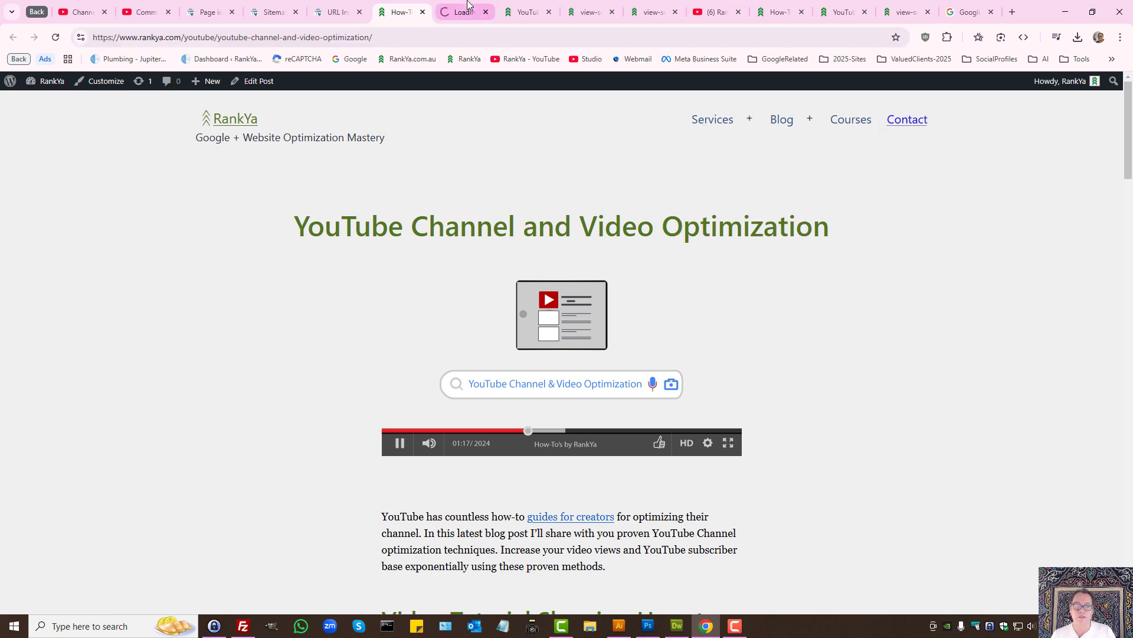
pyautogui.click(907, 119)
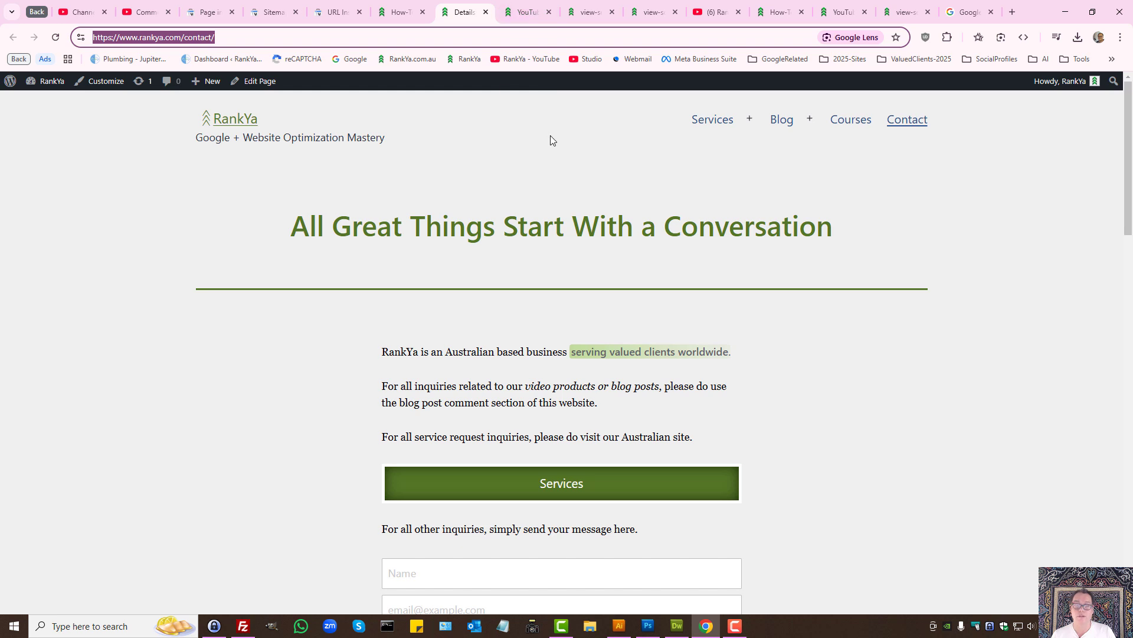
pyautogui.moveTo(551, 148)
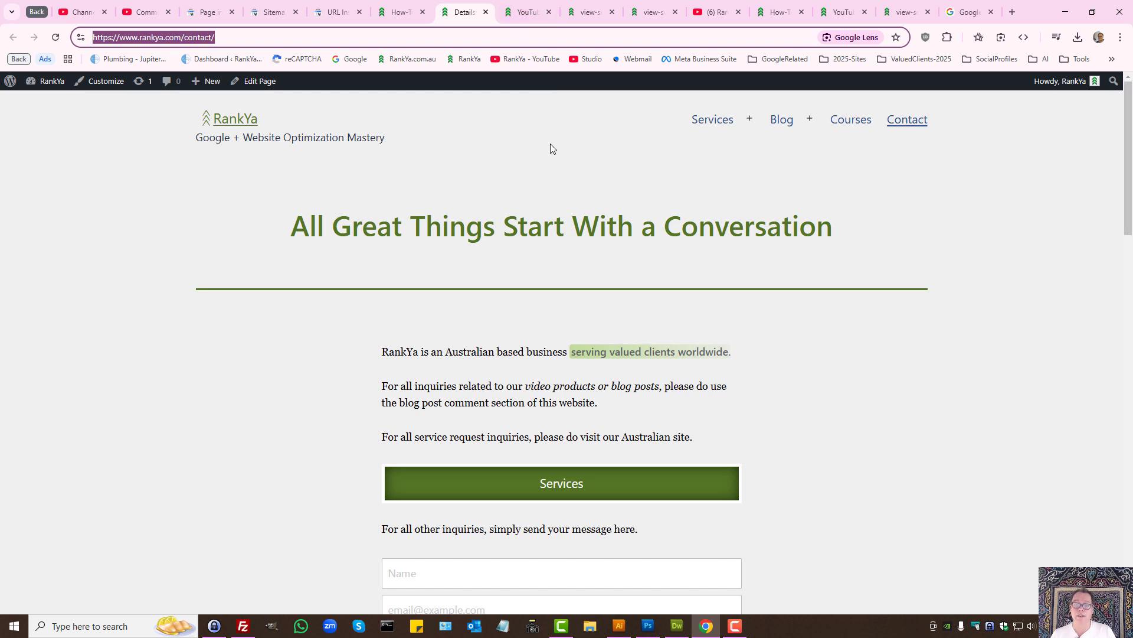
pyautogui.moveTo(551, 154)
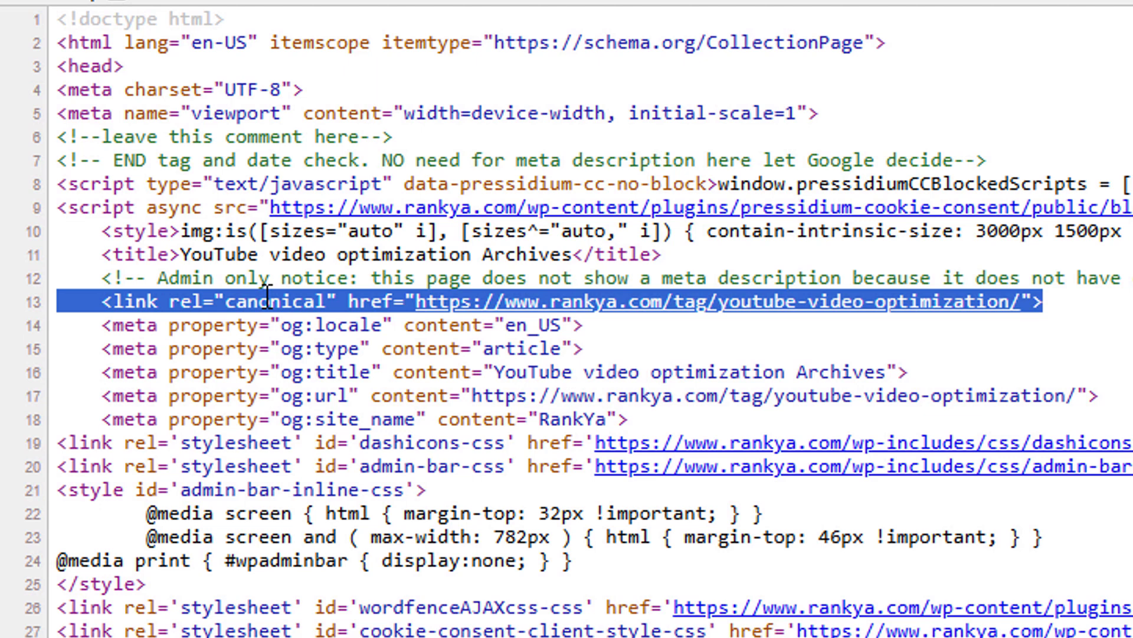
pyautogui.moveTo(279, 307)
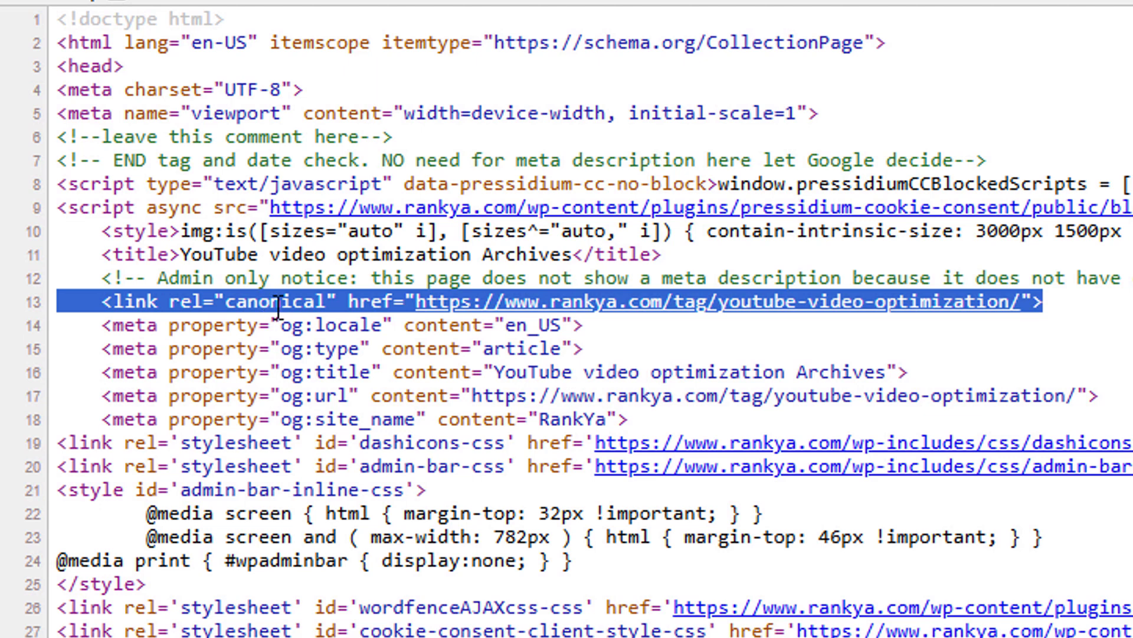
pyautogui.moveTo(295, 312)
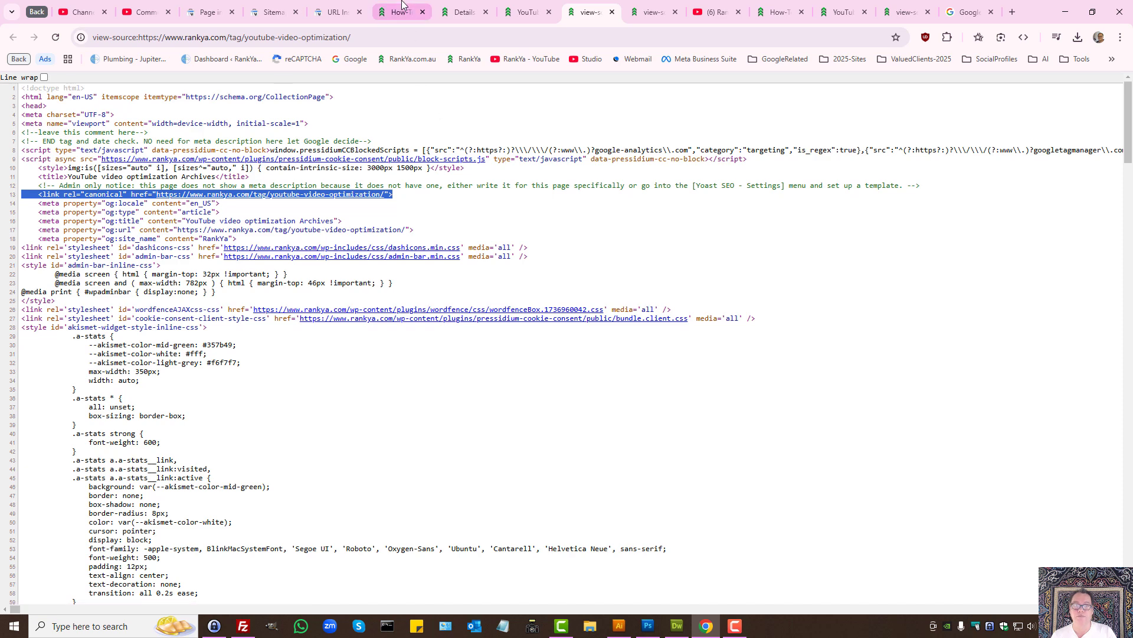
# Step: Return to the Search Console 'Page indexing' report showing 2 affected pages since 17/08/2022
pyautogui.click(401, 12)
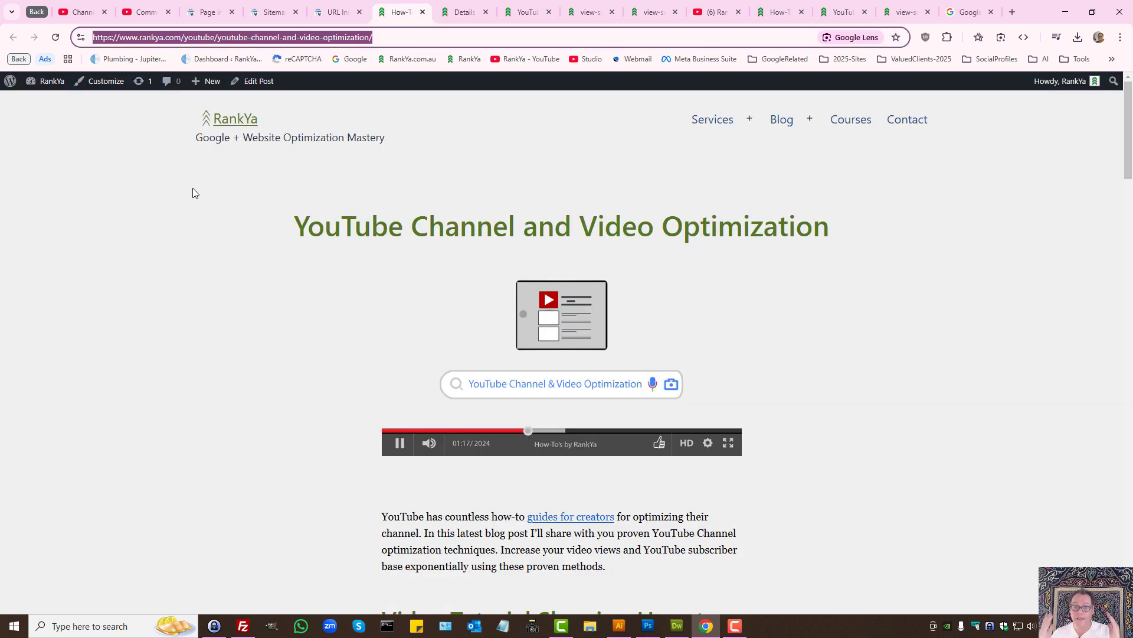
pyautogui.click(205, 11)
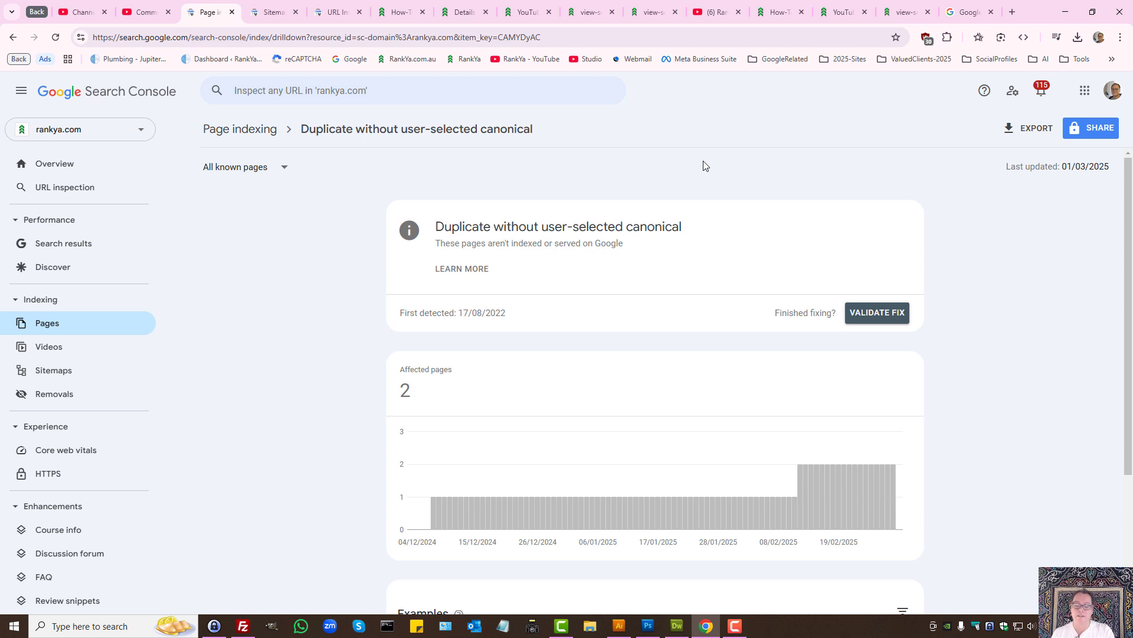
pyautogui.moveTo(699, 166)
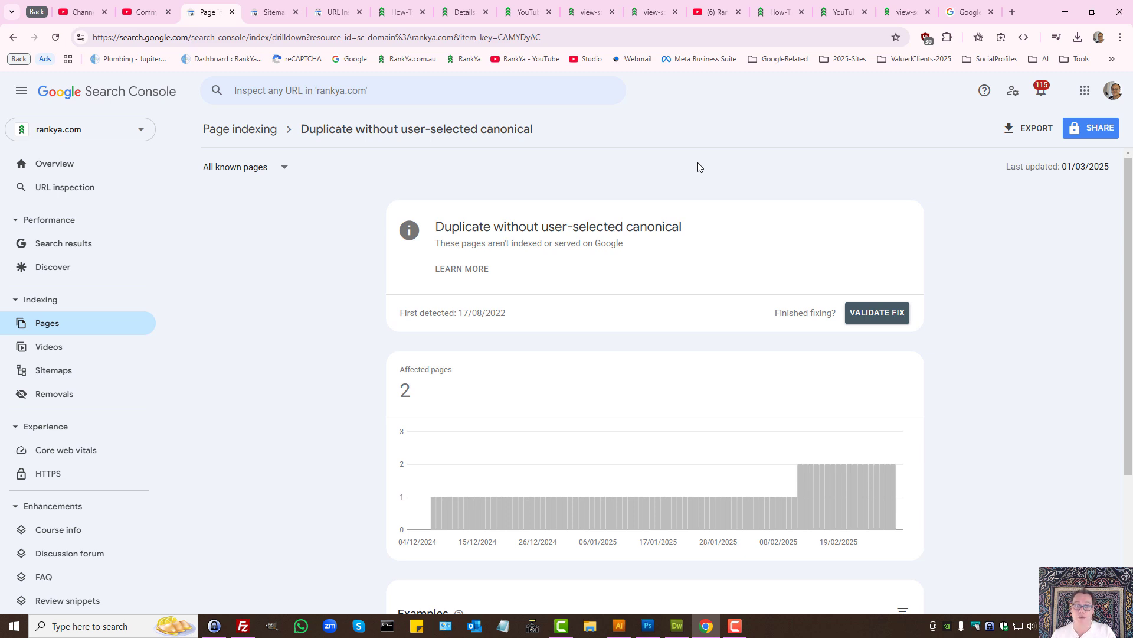
pyautogui.moveTo(658, 167)
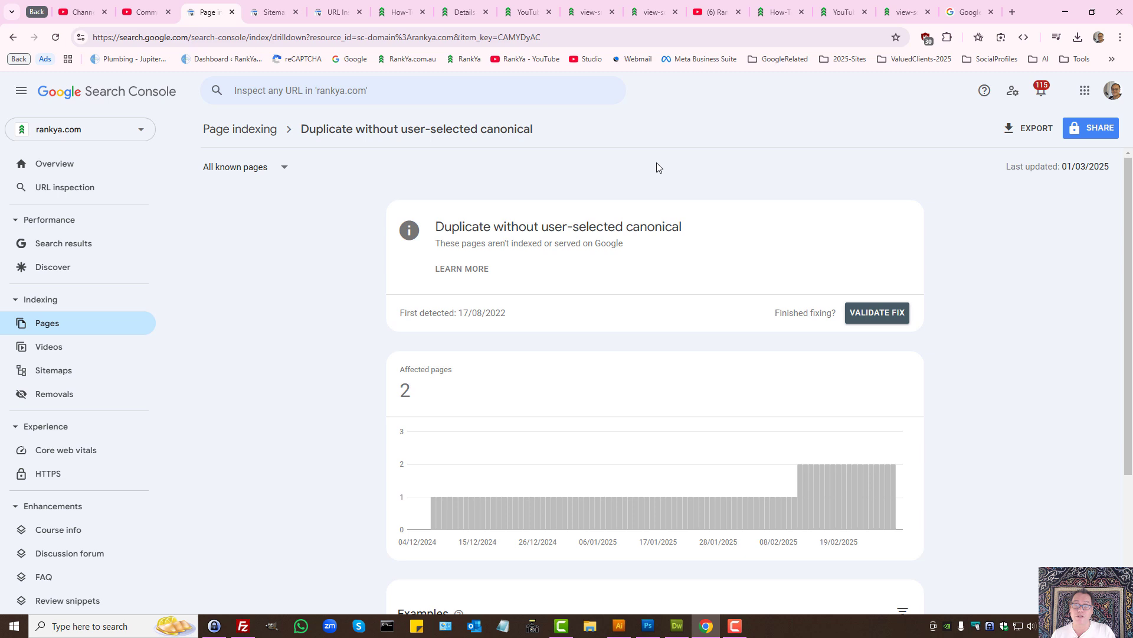
pyautogui.moveTo(598, 219)
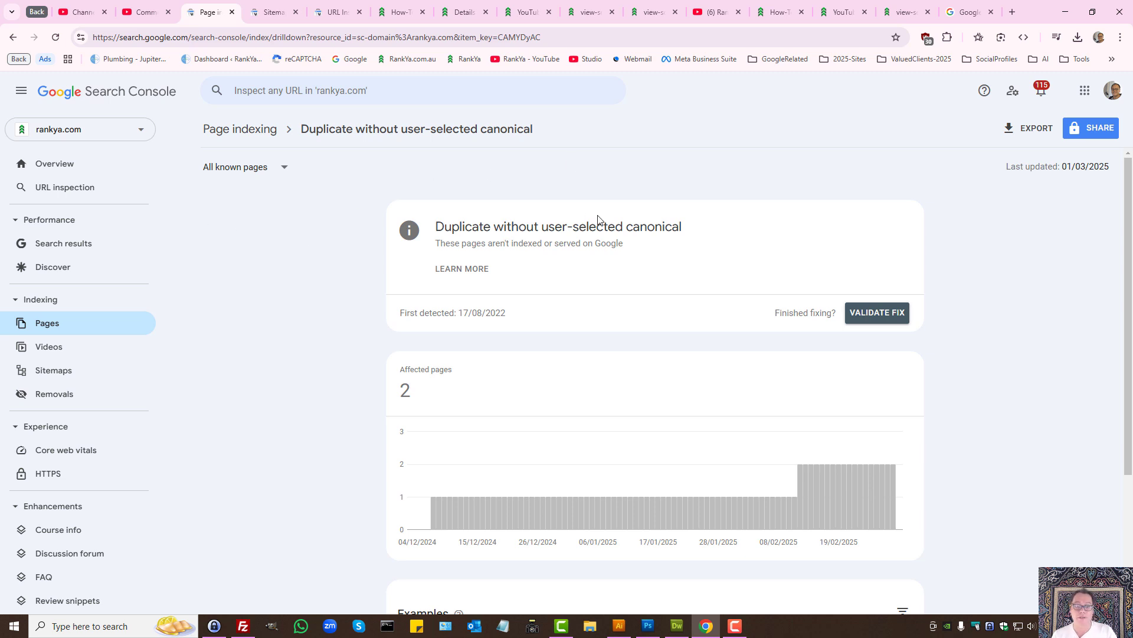
# Step: Limit the duplicate-canonical report to submitted sitemap pages, which shows no data
pyautogui.scroll(-3)
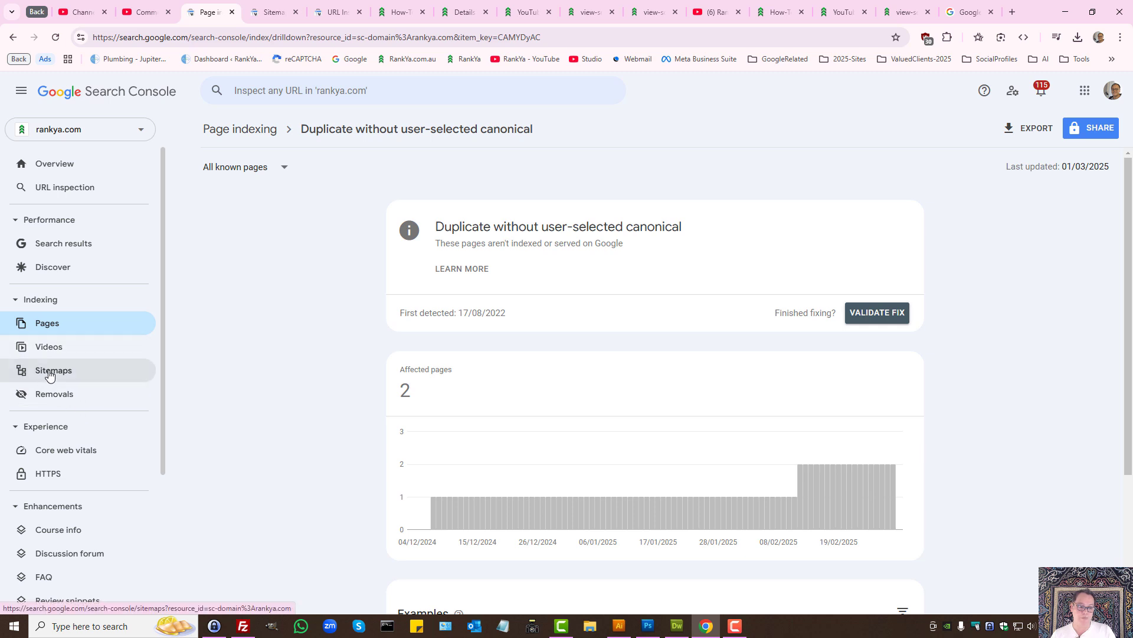
pyautogui.click(53, 370)
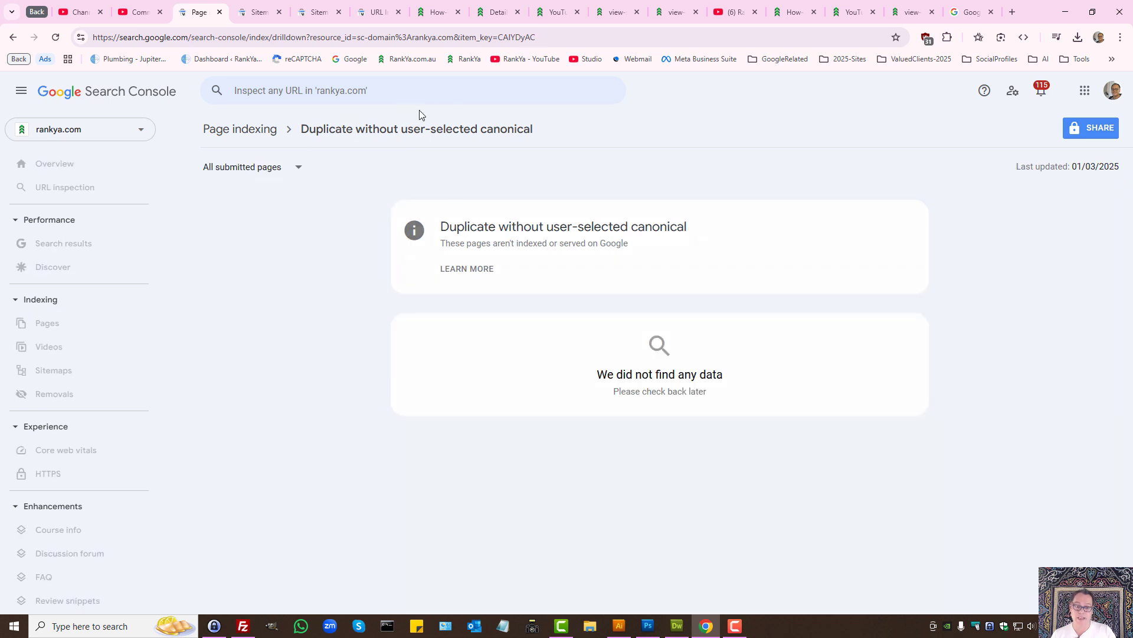
# Step: Widen the report from 'All submitted pages' to 'All known pages', restoring 2 affected pages
pyautogui.click(253, 167)
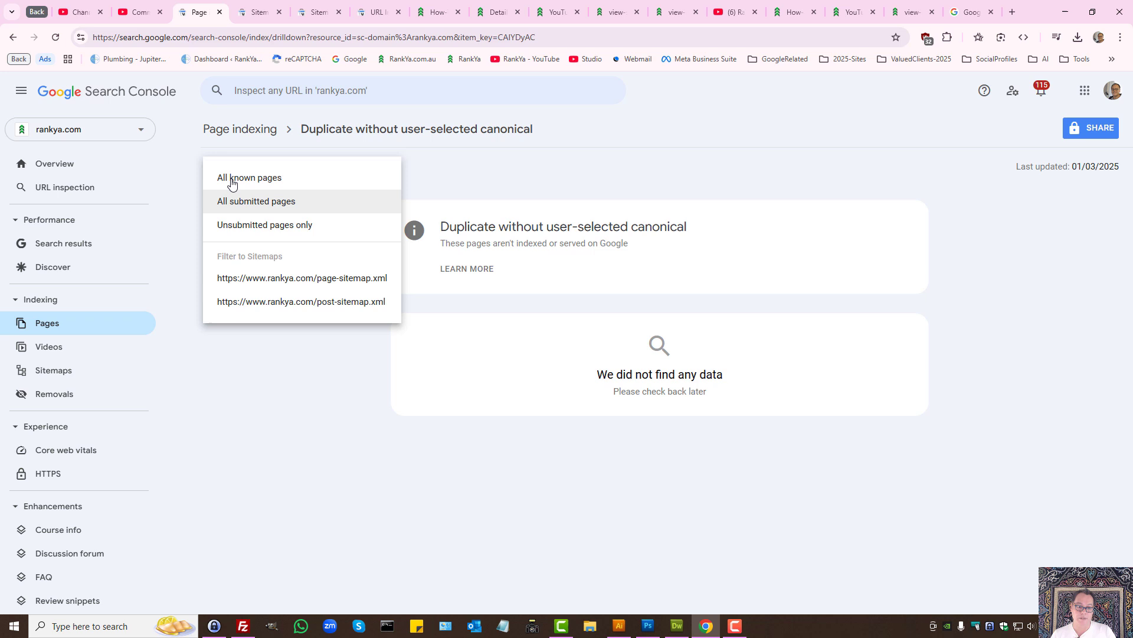
pyautogui.click(251, 177)
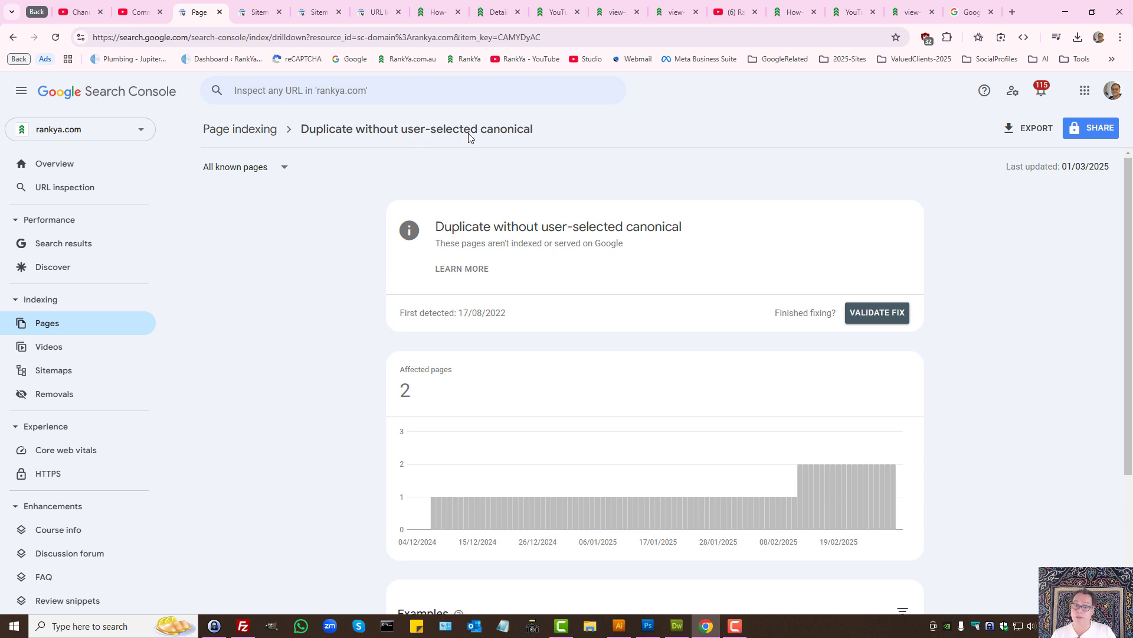
pyautogui.moveTo(369, 272)
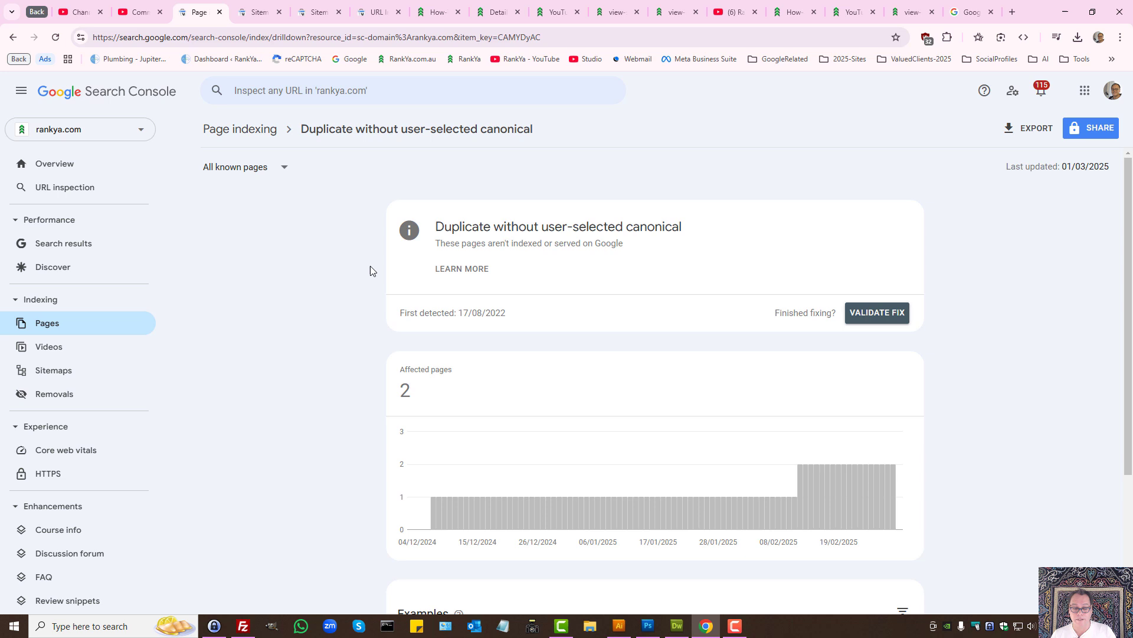
# Step: Run a URL inspection on the rankya.com/robots.txt example URL from the report
pyautogui.click(245, 167)
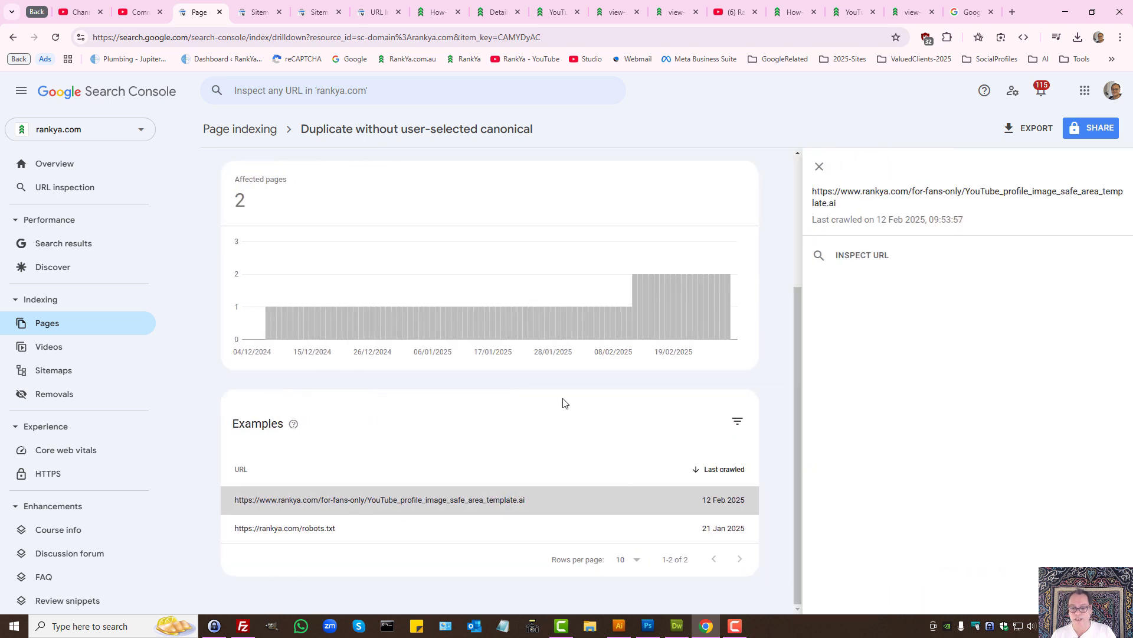
pyautogui.moveTo(525, 504)
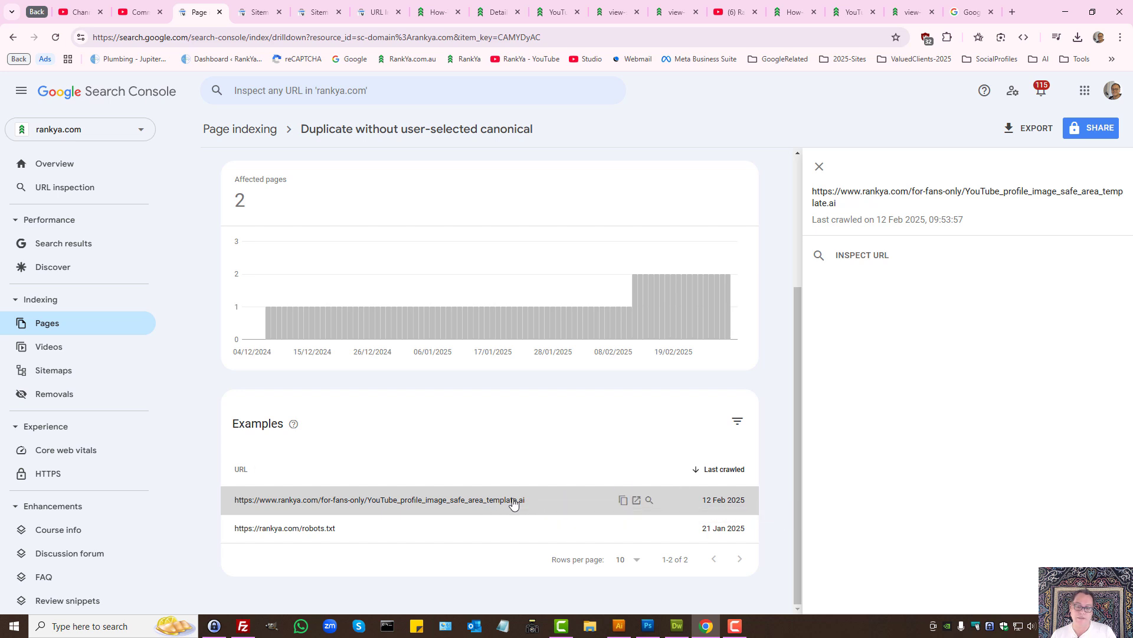
pyautogui.moveTo(524, 504)
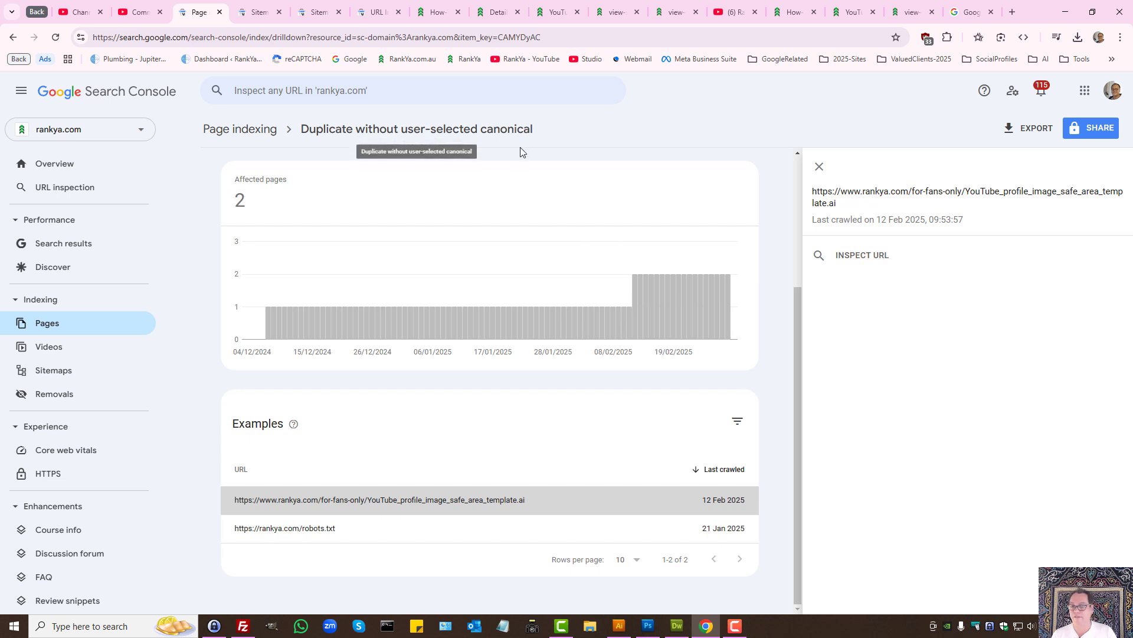
pyautogui.moveTo(608, 151)
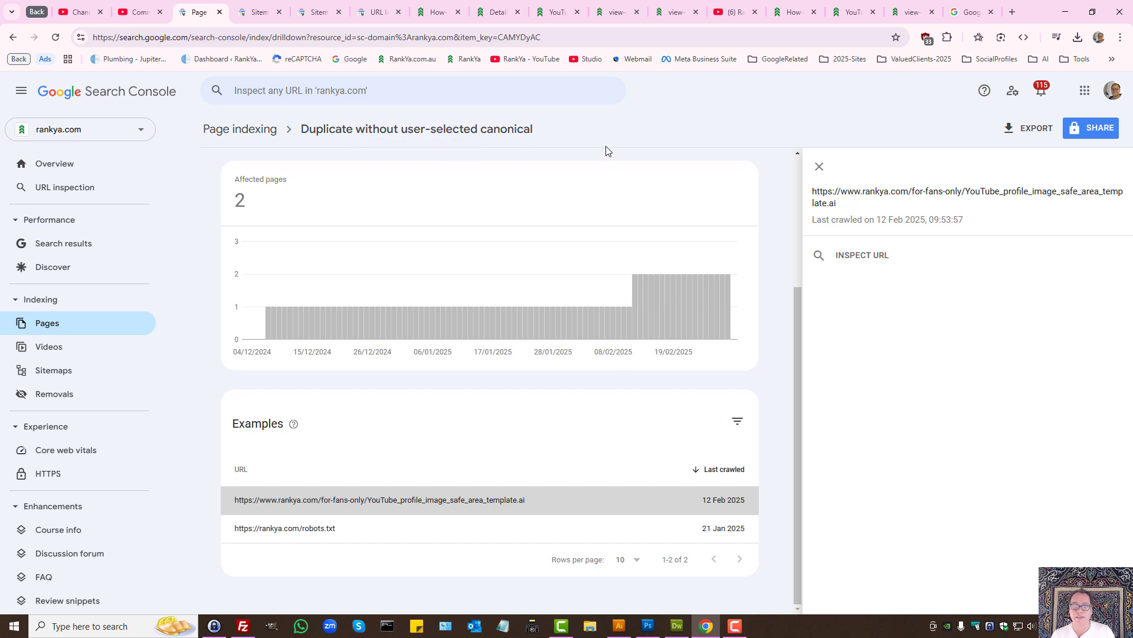
pyautogui.moveTo(490, 503)
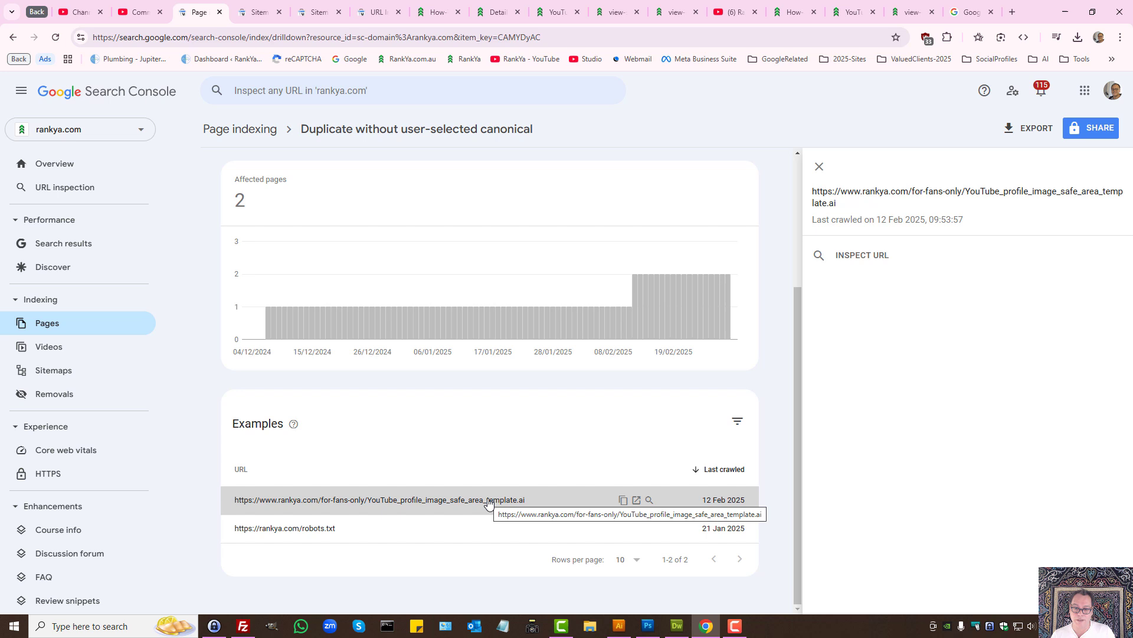
pyautogui.moveTo(507, 133)
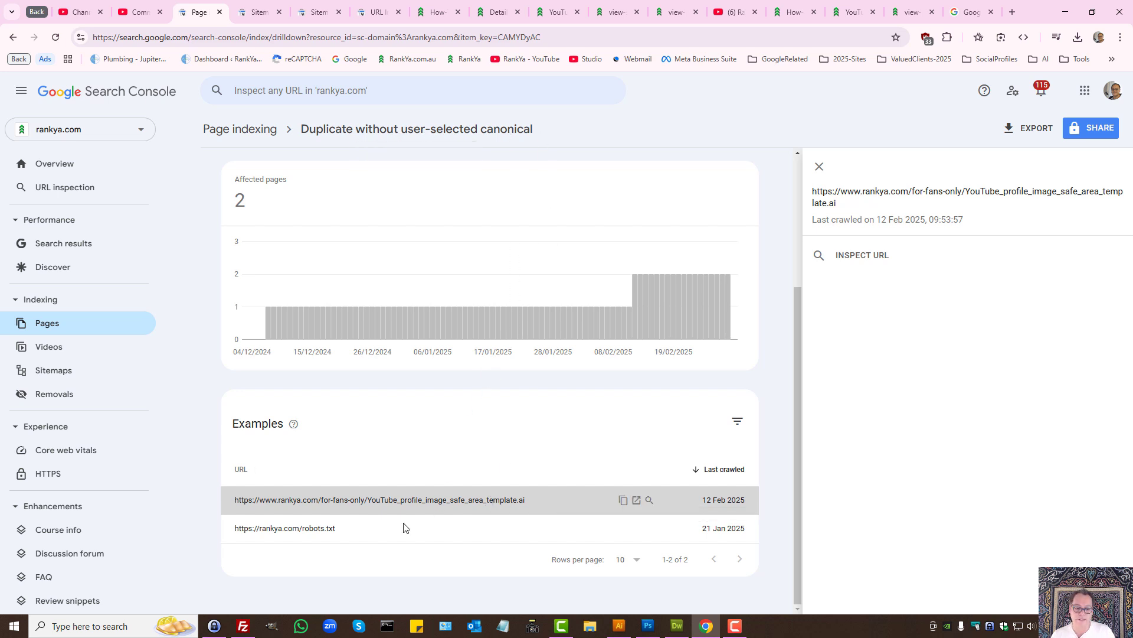
pyautogui.click(284, 528)
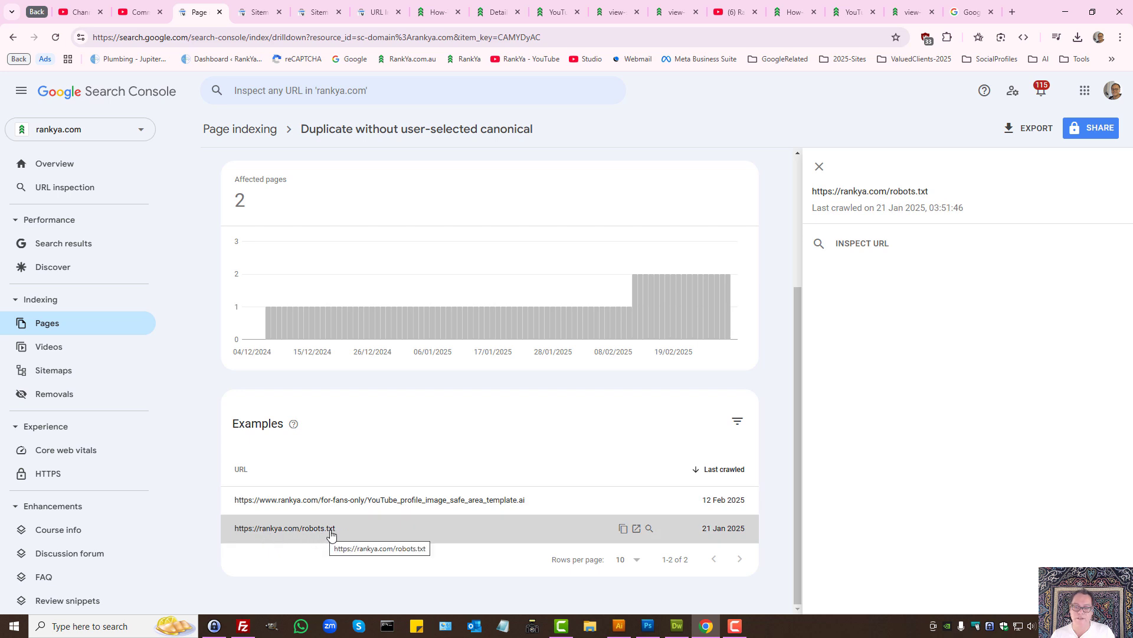
pyautogui.click(648, 528)
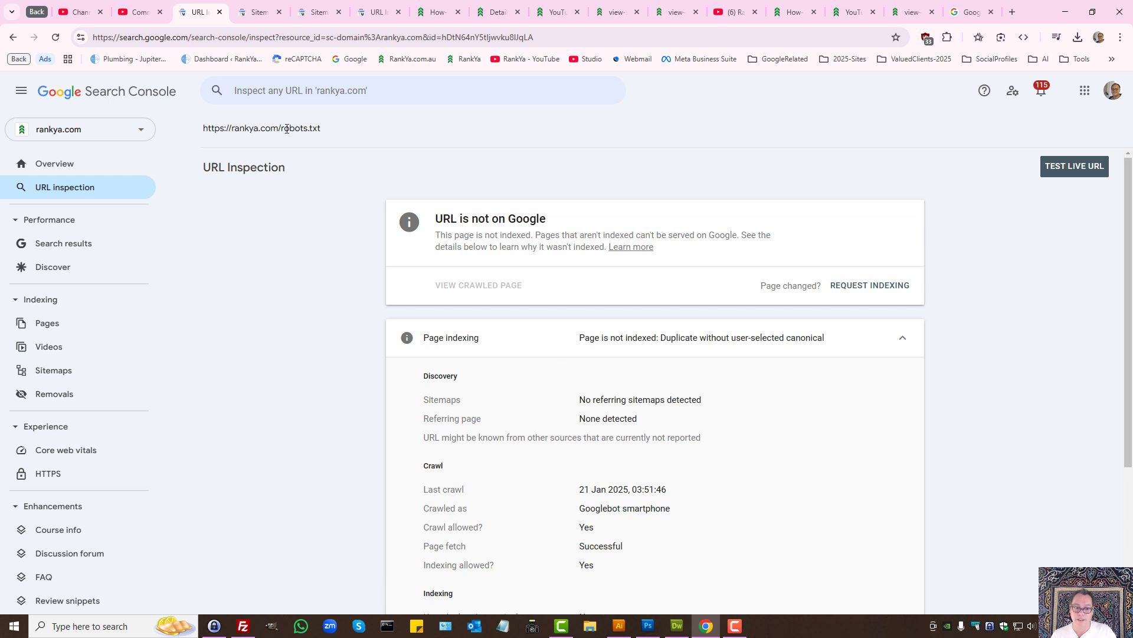
pyautogui.doubleClick(300, 128)
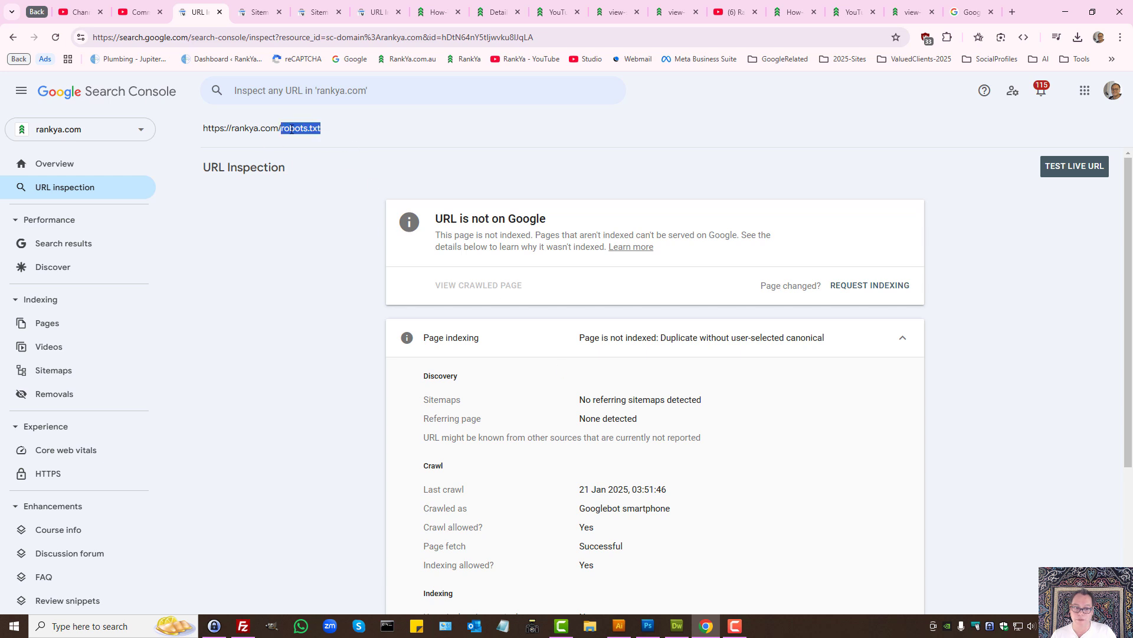
pyautogui.rightClick(304, 128)
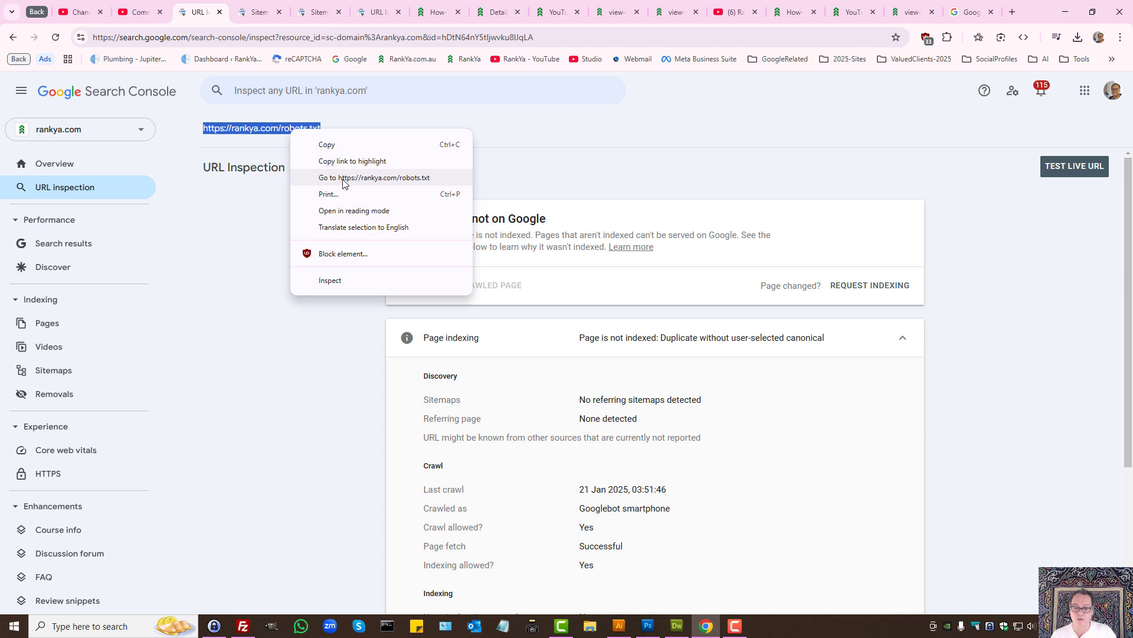
pyautogui.click(224, 168)
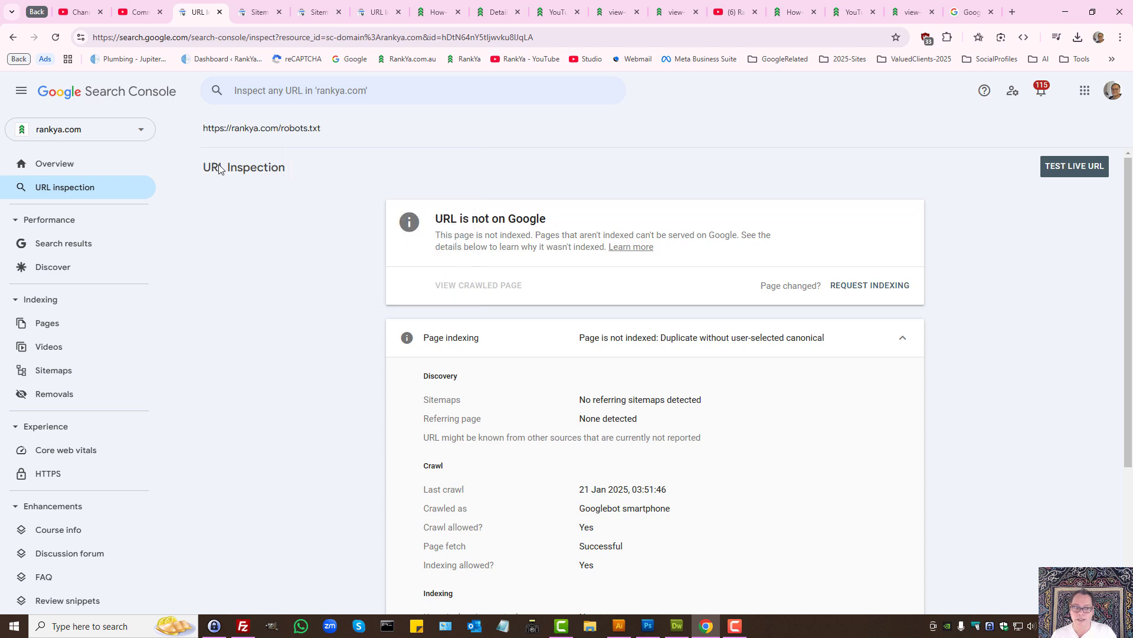
pyautogui.moveTo(325, 248)
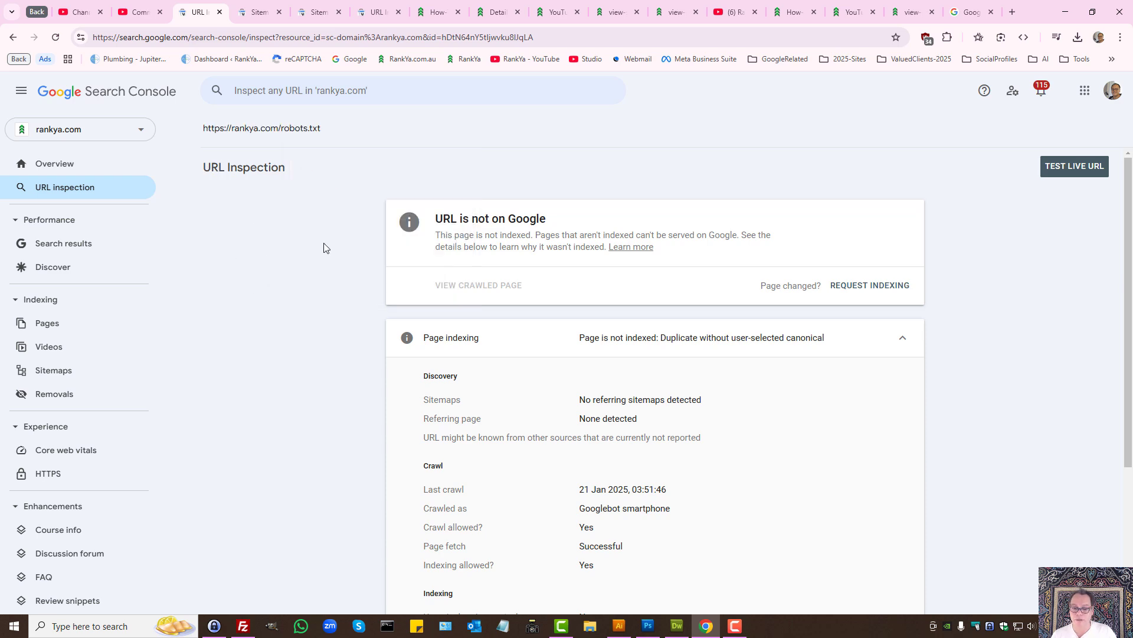
pyautogui.scroll(-3)
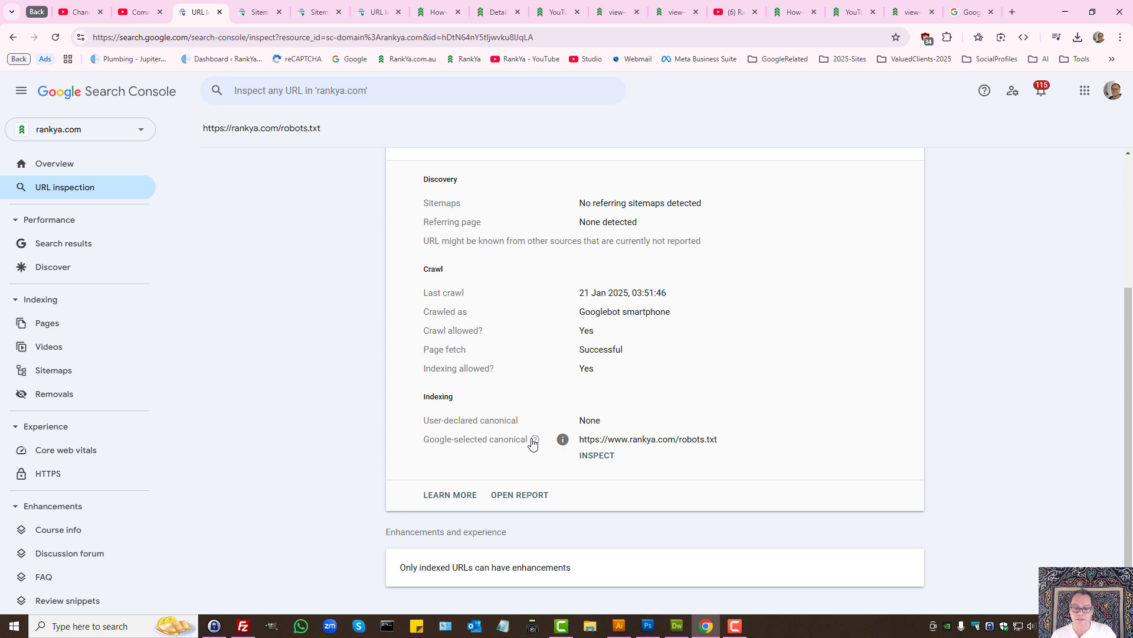
pyautogui.doubleClick(462, 439)
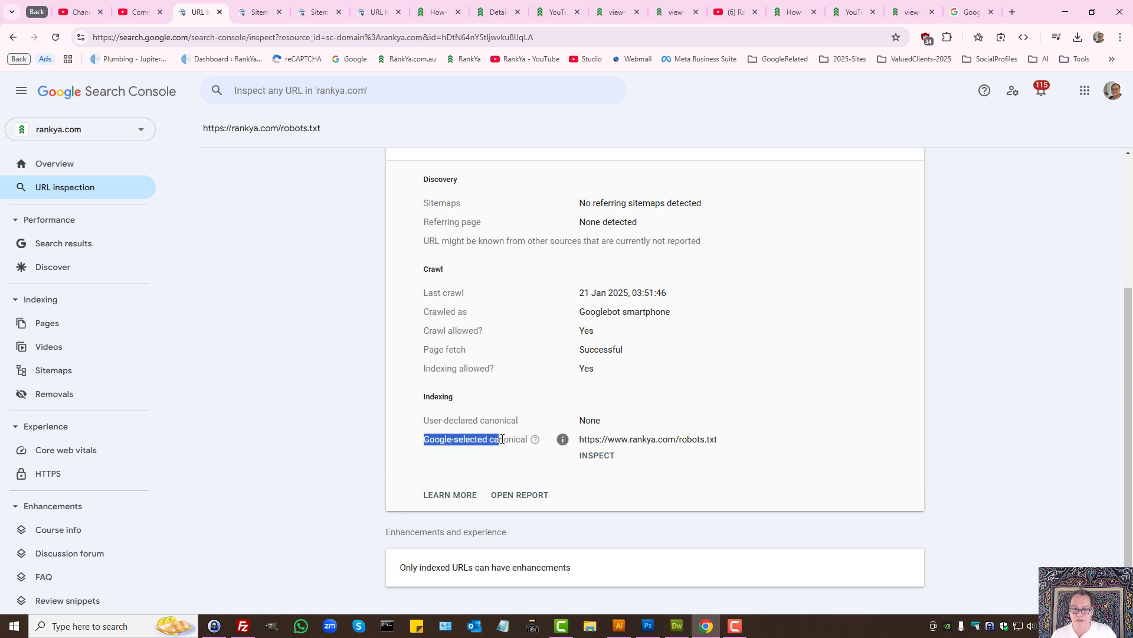
pyautogui.moveTo(562, 439)
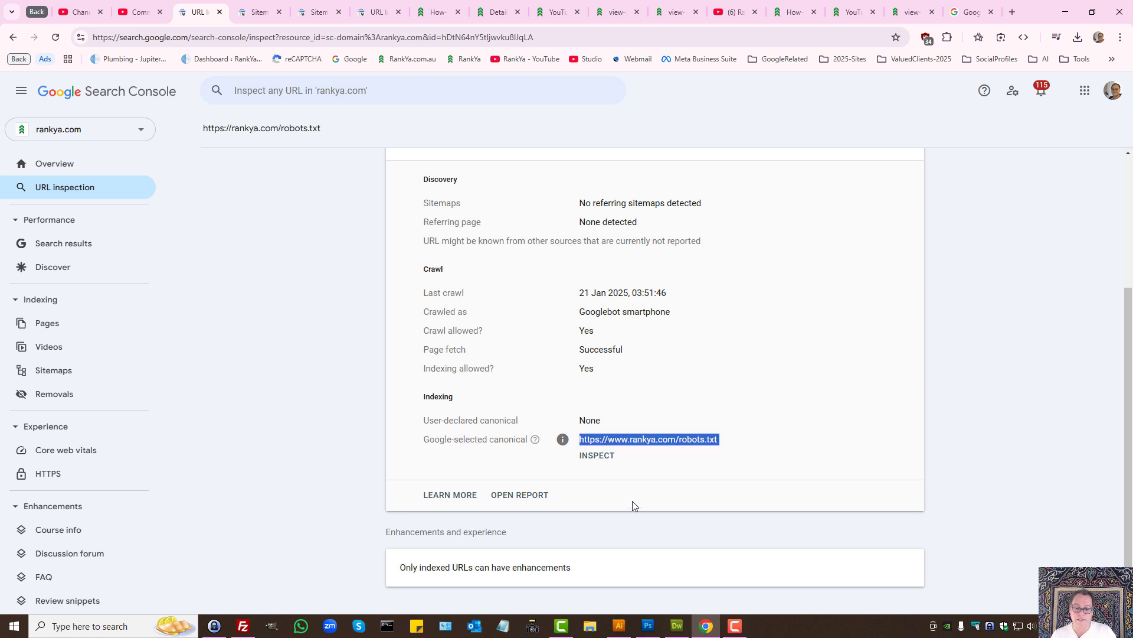
pyautogui.moveTo(400, 336)
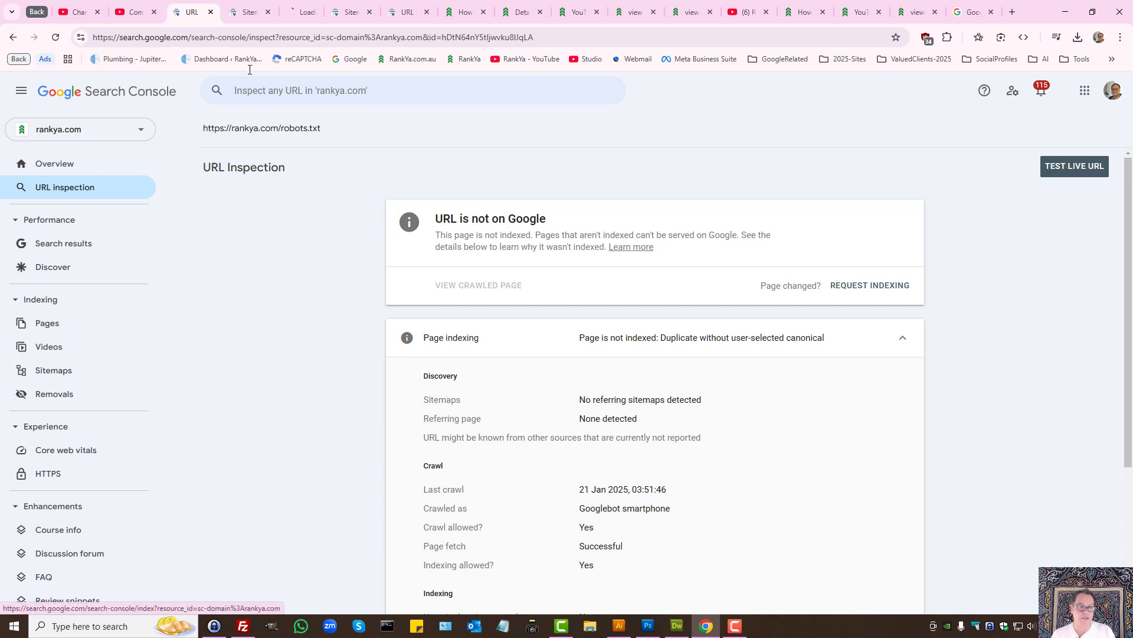
# Step: Reopen the duplicate-canonical issue and view details for the YouTube profile template example URL
pyautogui.click(46, 324)
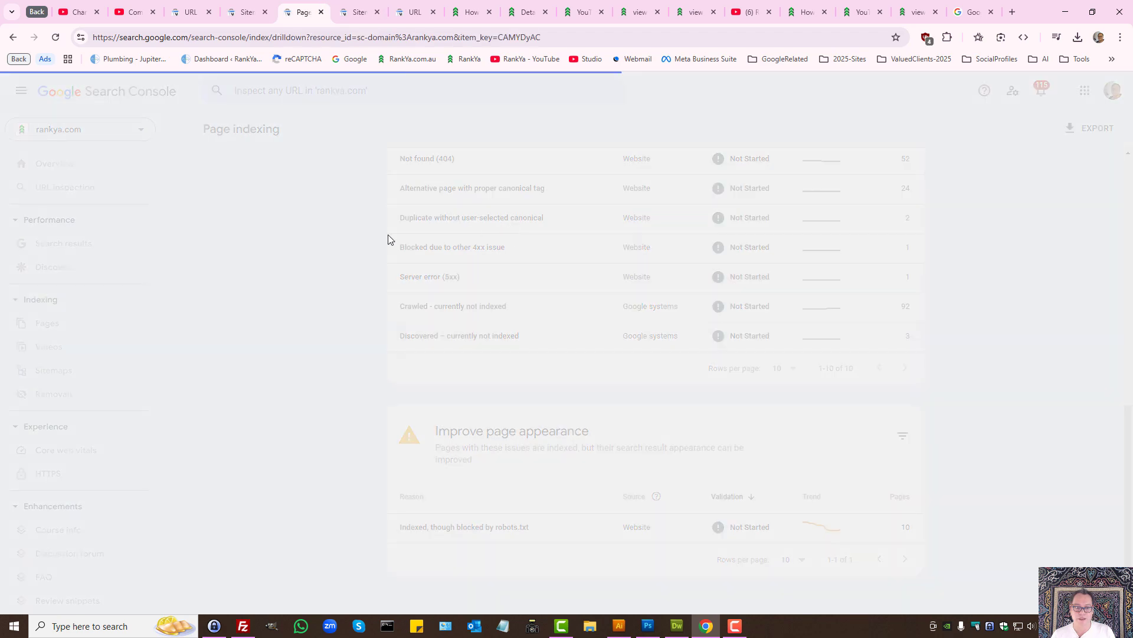
pyautogui.click(471, 217)
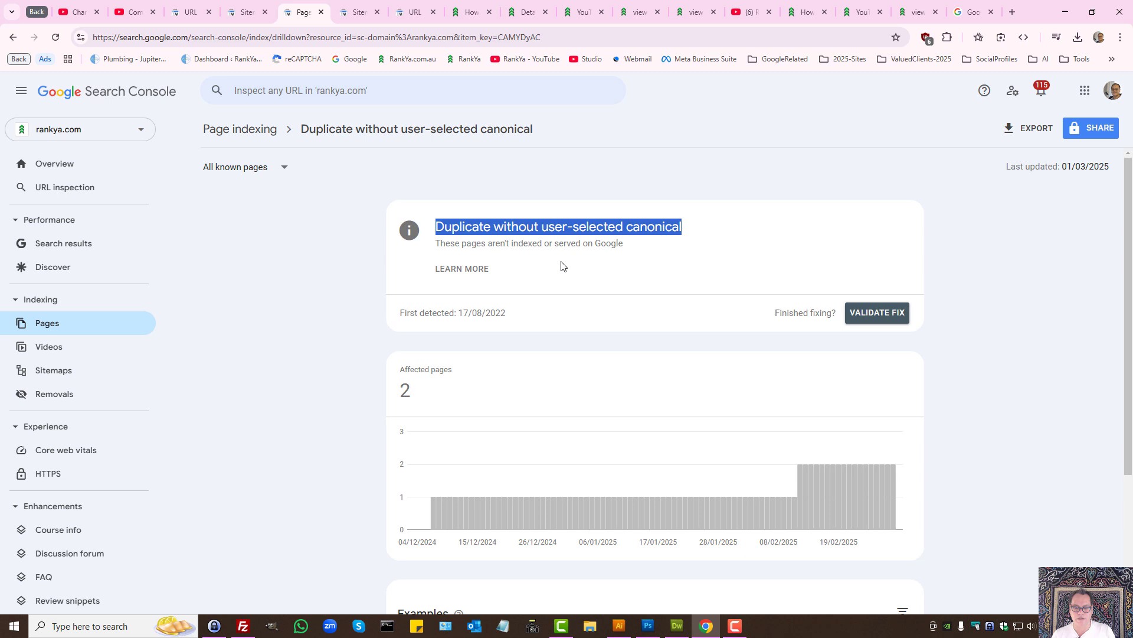
pyautogui.scroll(-3)
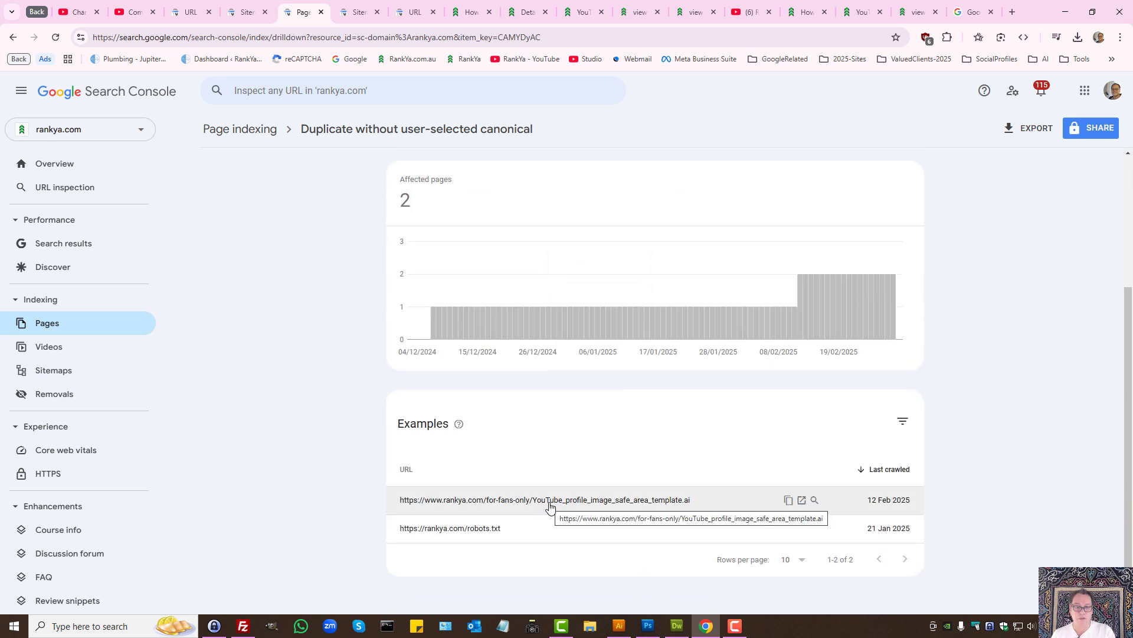
pyautogui.click(543, 499)
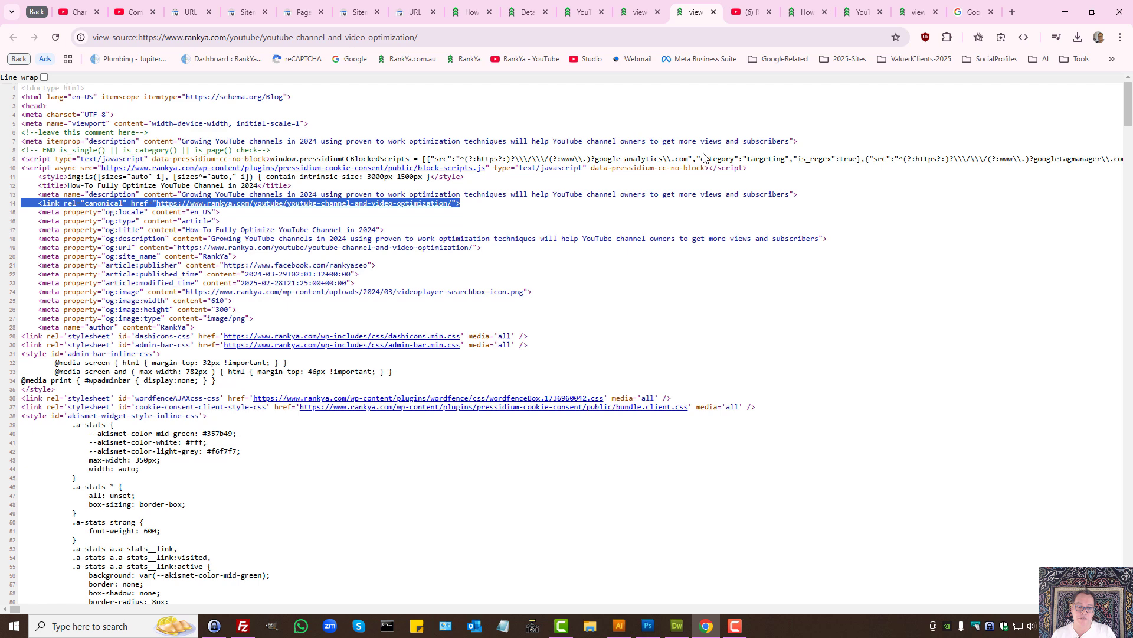
pyautogui.moveTo(242, 334)
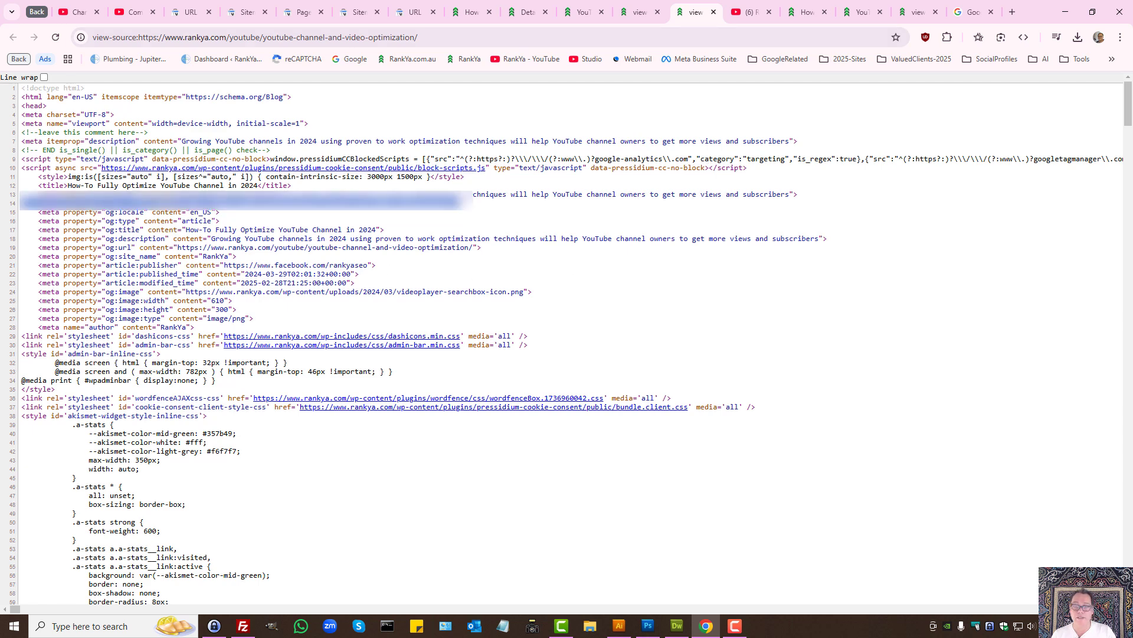
pyautogui.moveTo(475, 128)
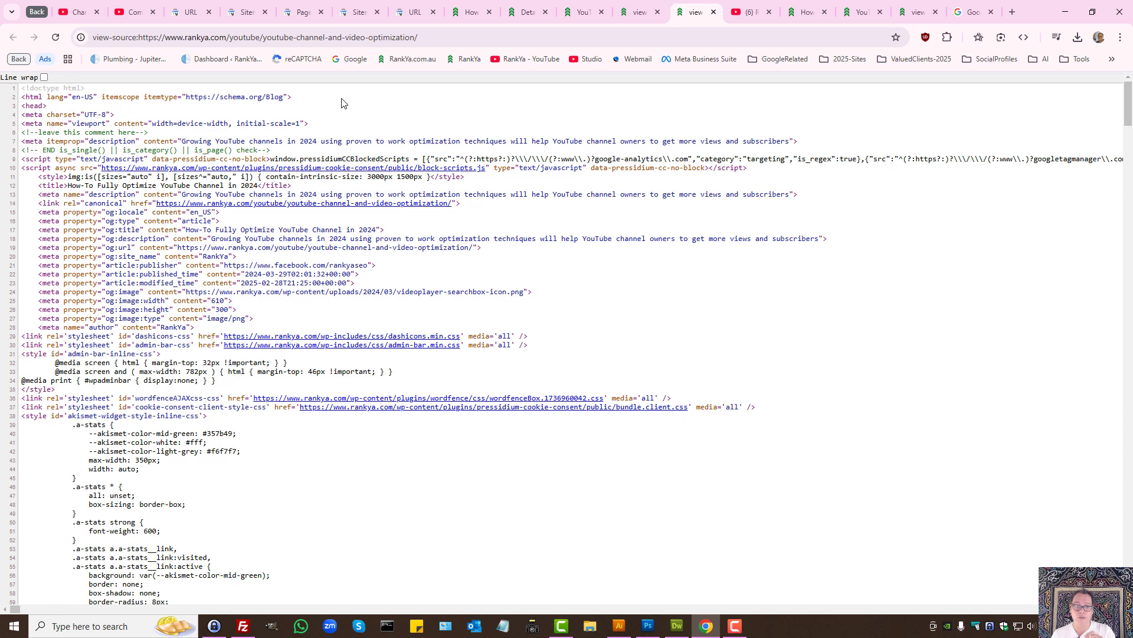
# Step: Go back to the submitted sitemaps list, then view the YouTube Channel and Video Optimization post live
pyautogui.click(355, 12)
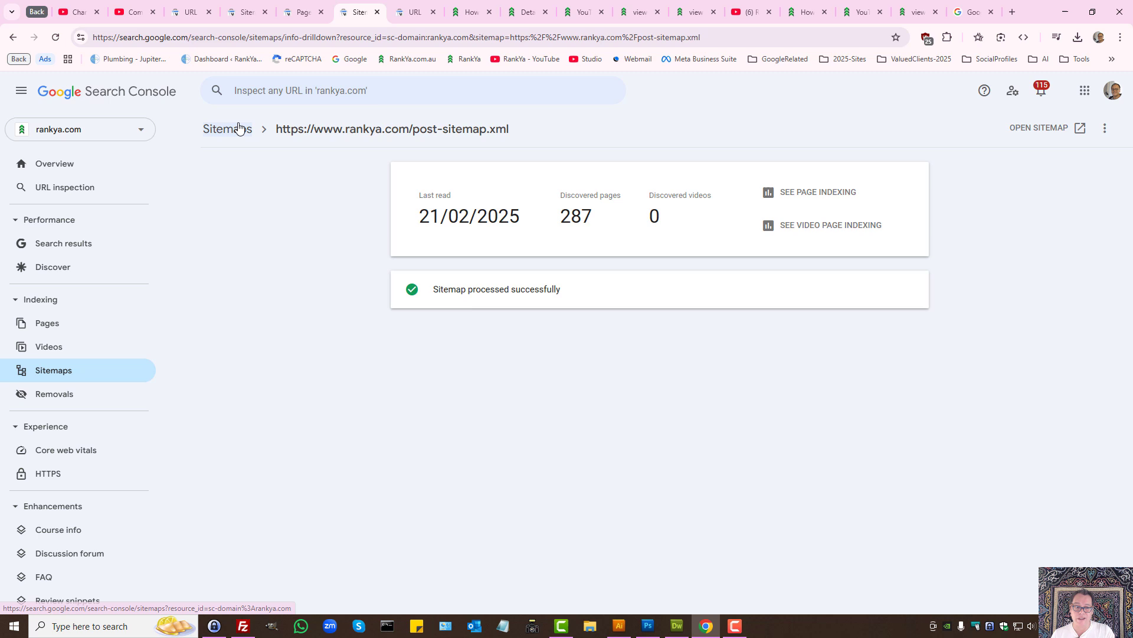
pyautogui.click(227, 129)
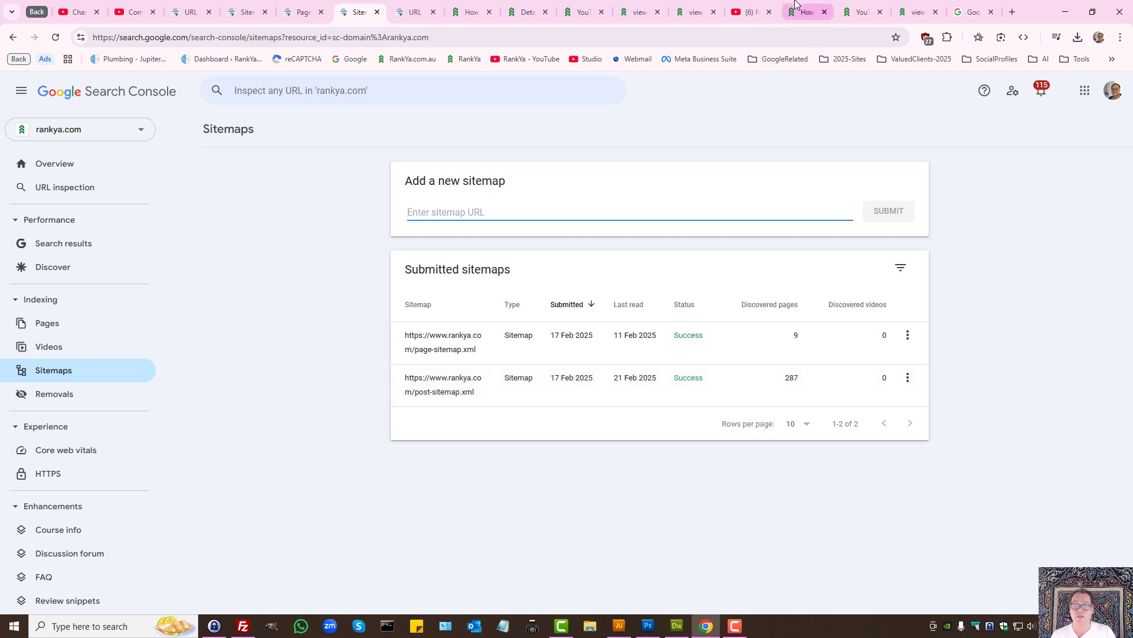
pyautogui.click(808, 12)
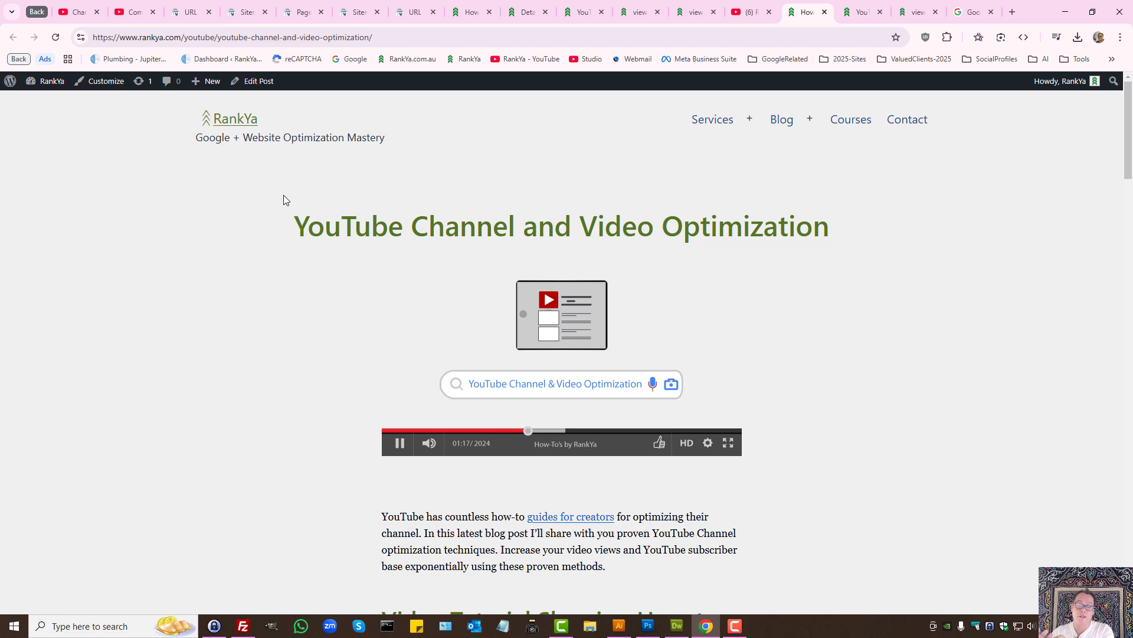
pyautogui.moveTo(494, 129)
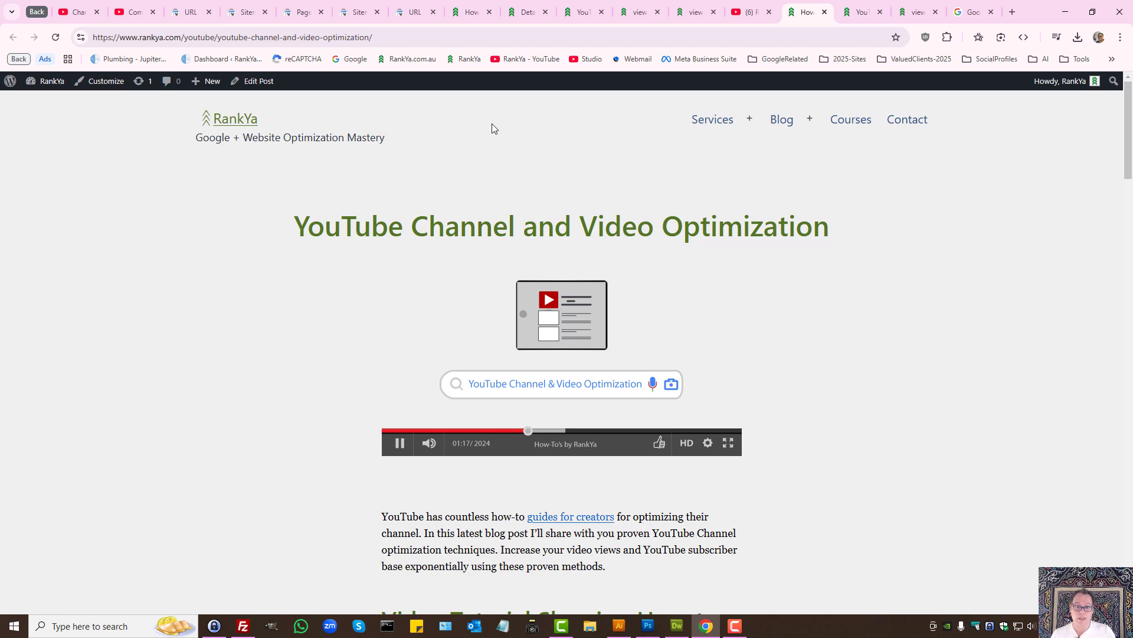
pyautogui.scroll(-3)
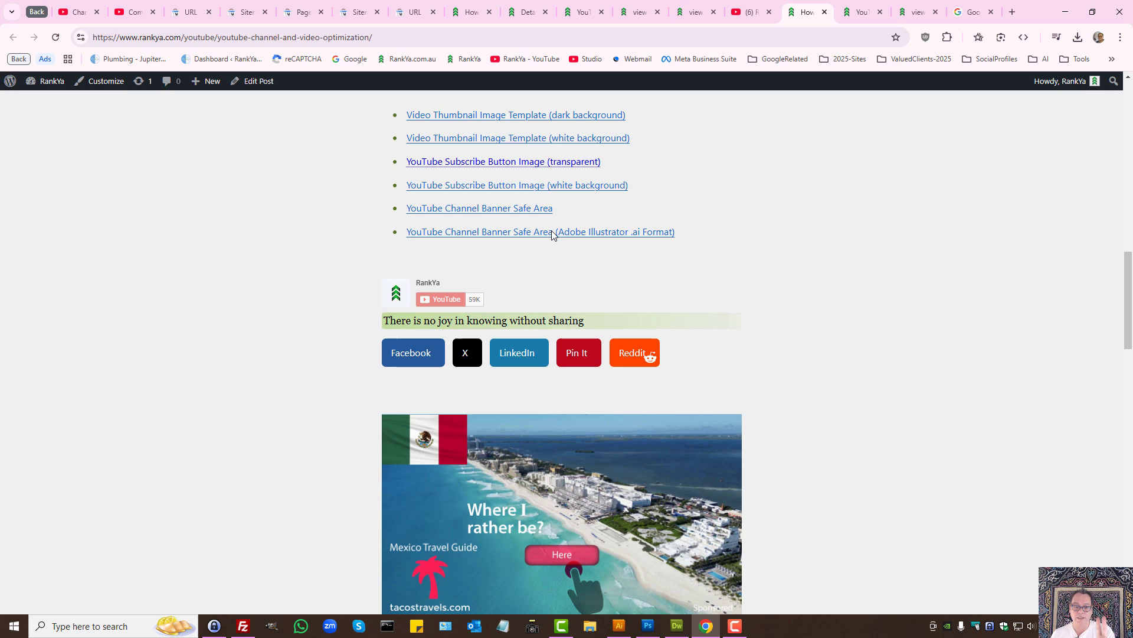
pyautogui.scroll(-3)
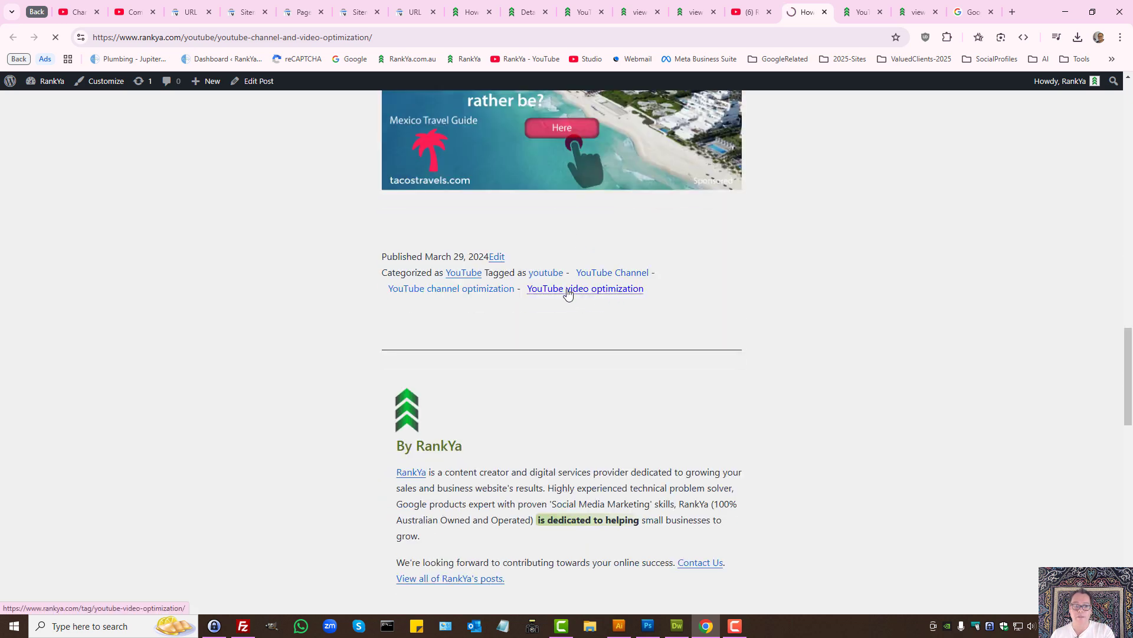
pyautogui.click(584, 288)
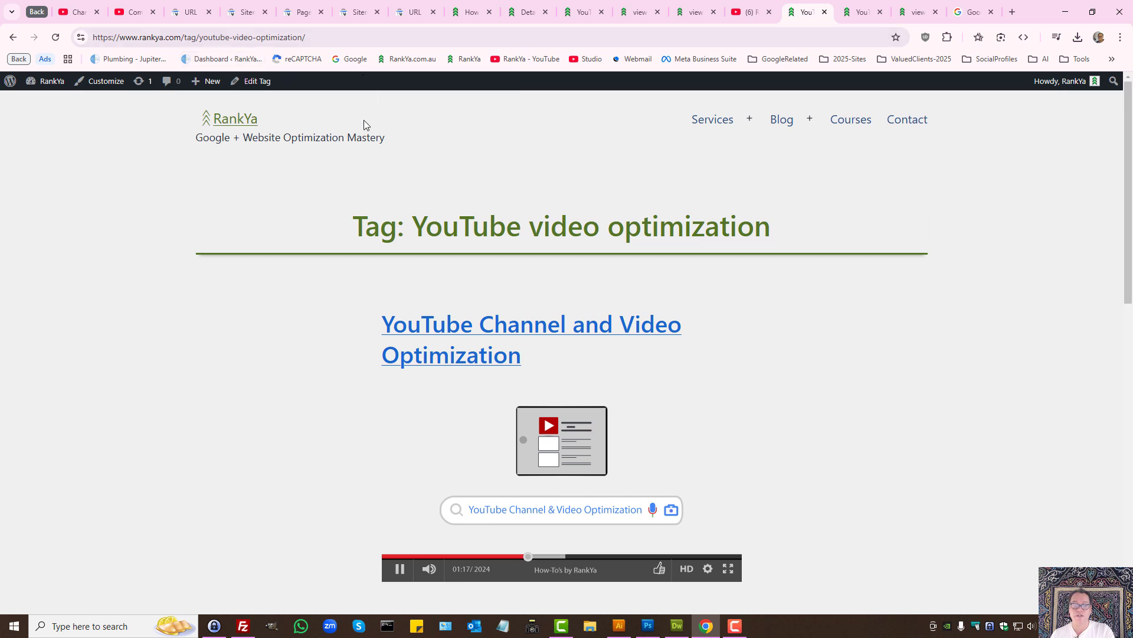
pyautogui.moveTo(340, 161)
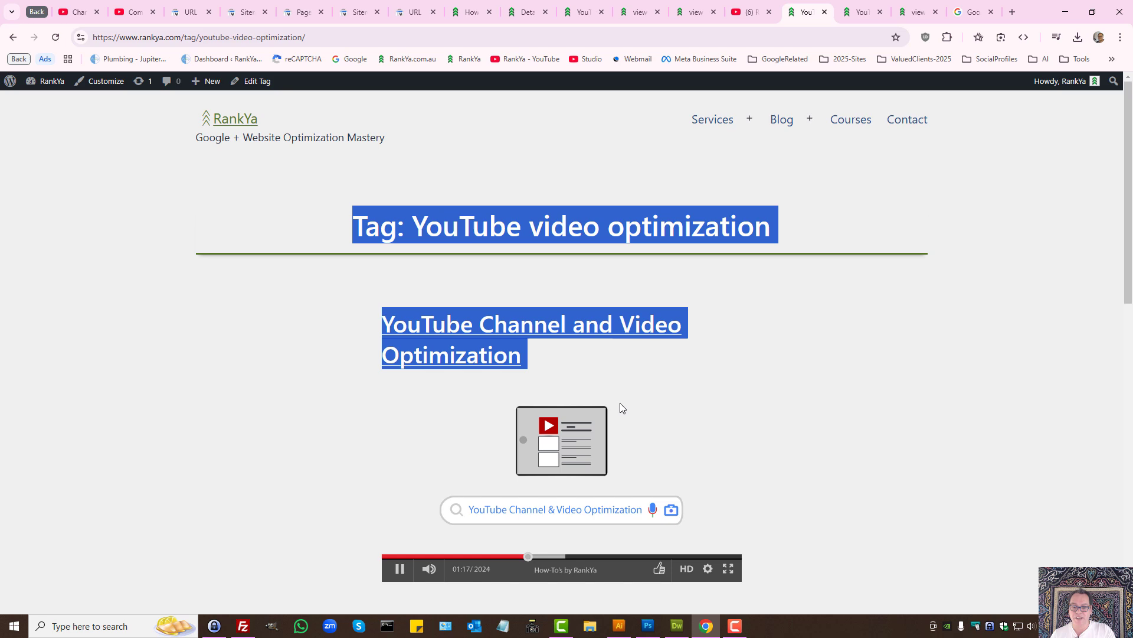
pyautogui.scroll(-3)
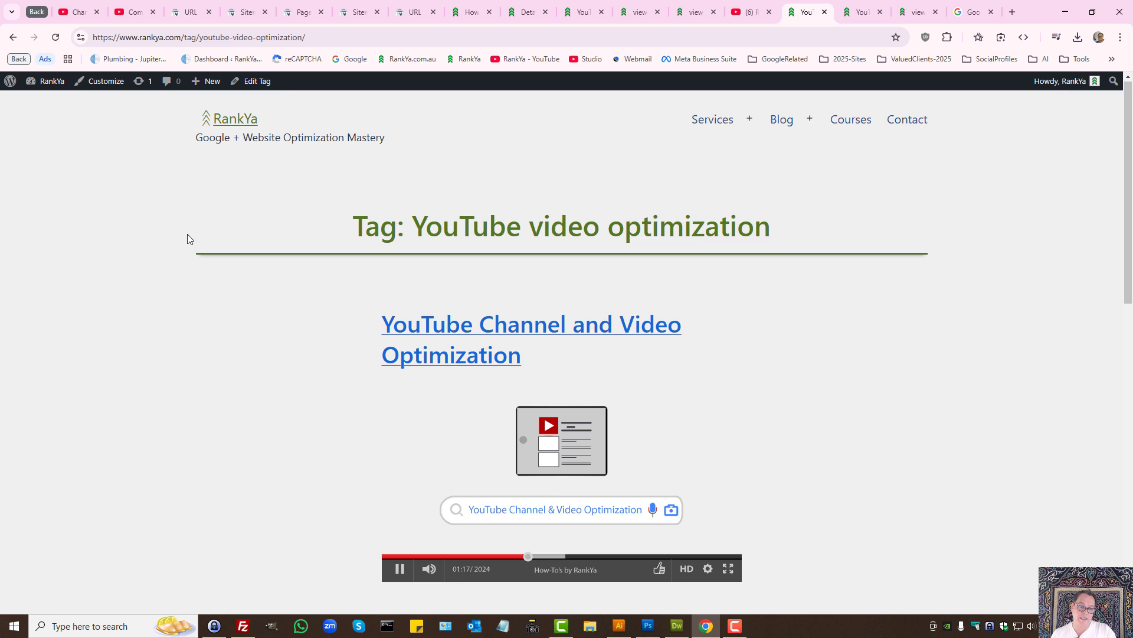
pyautogui.click(195, 36)
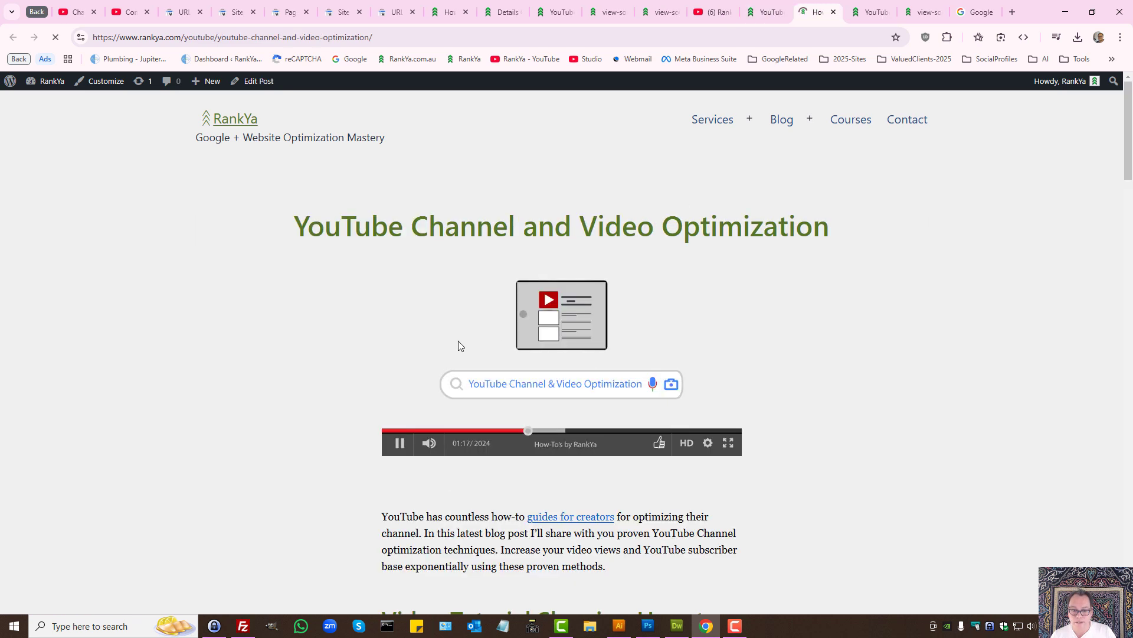
# Step: Check the post's address and title, then bring back the robots.txt URL inspection result
pyautogui.click(231, 36)
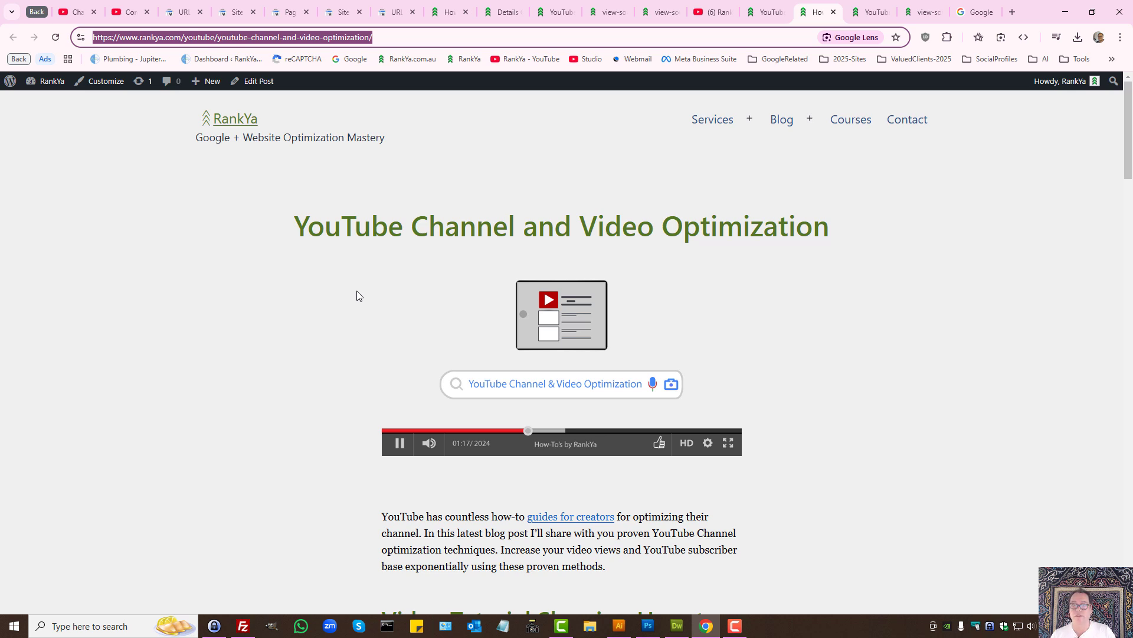
pyautogui.tripleClick(561, 226)
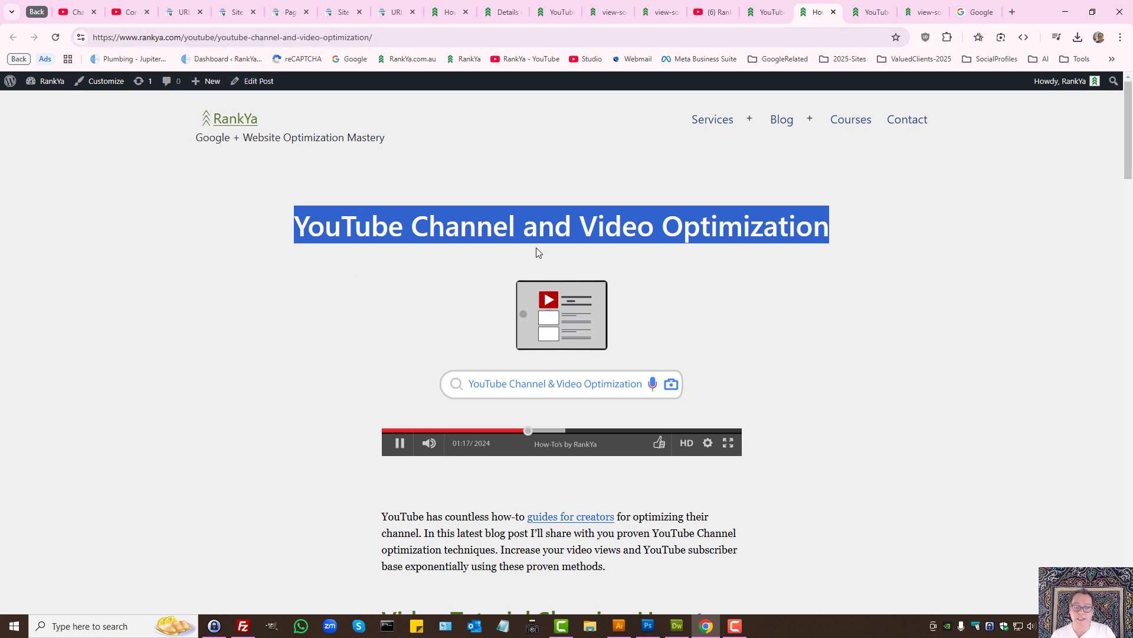
pyautogui.moveTo(627, 250)
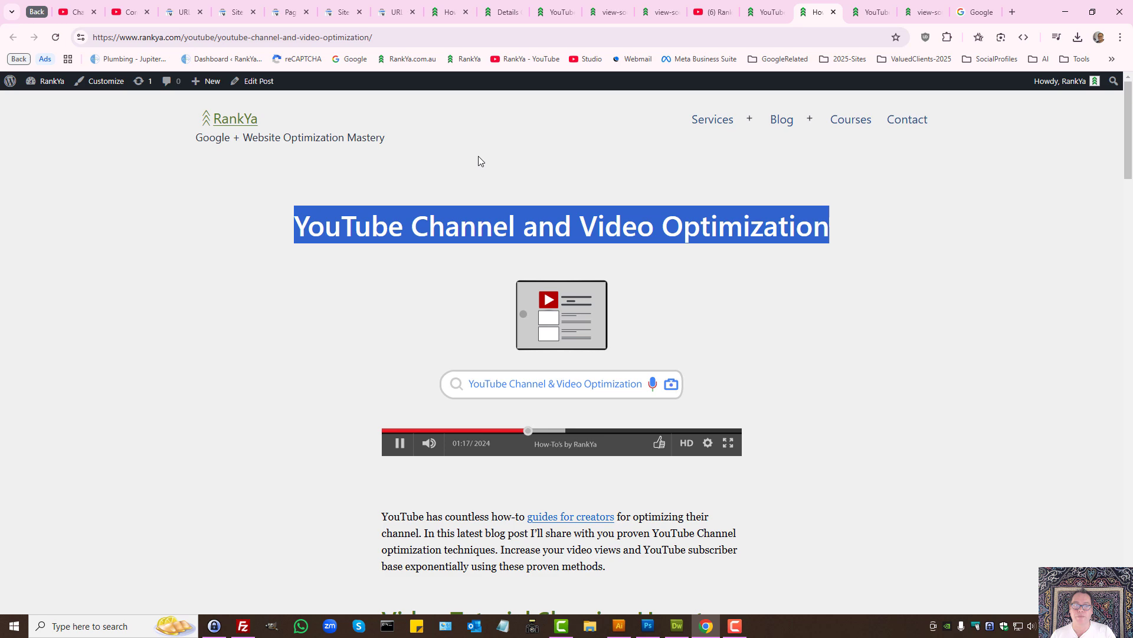
pyautogui.moveTo(396, 163)
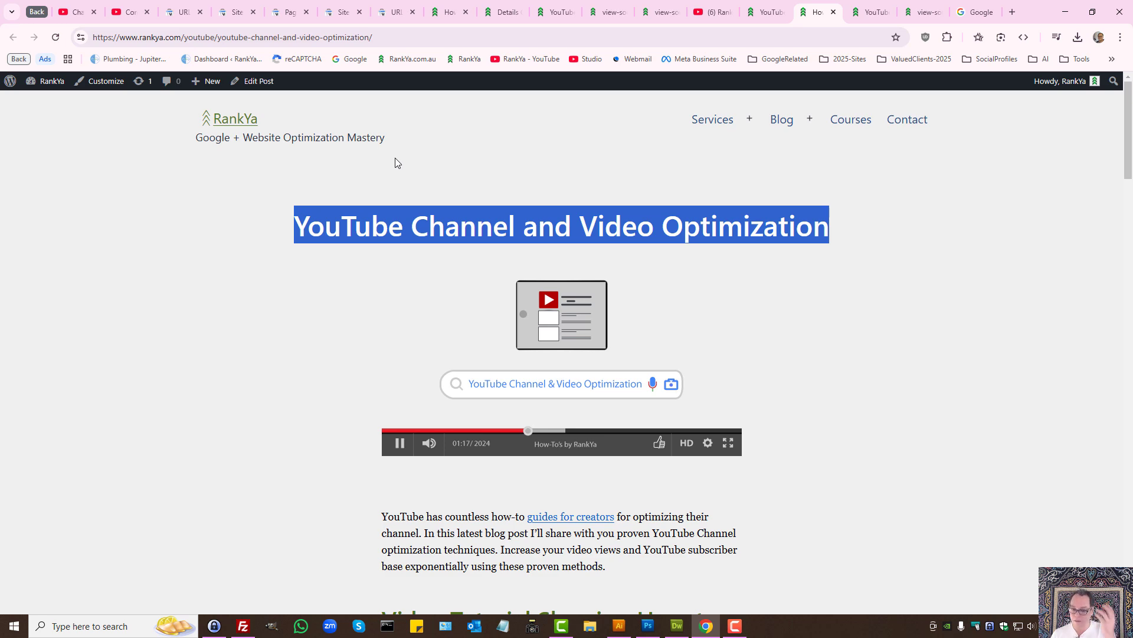
pyautogui.moveTo(171, 81)
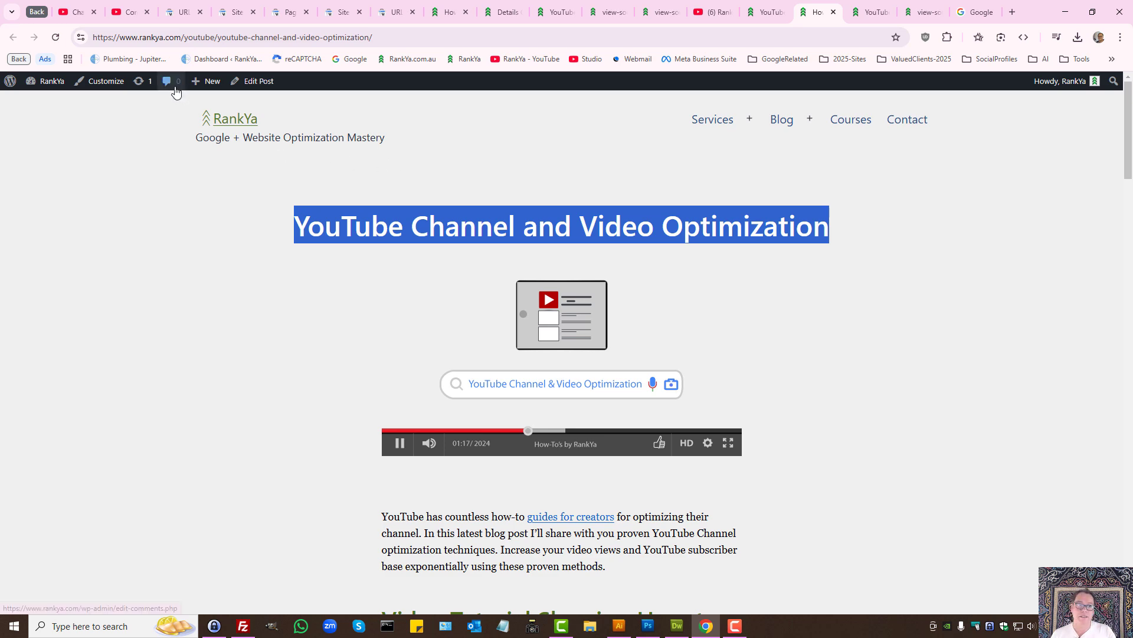
pyautogui.click(180, 12)
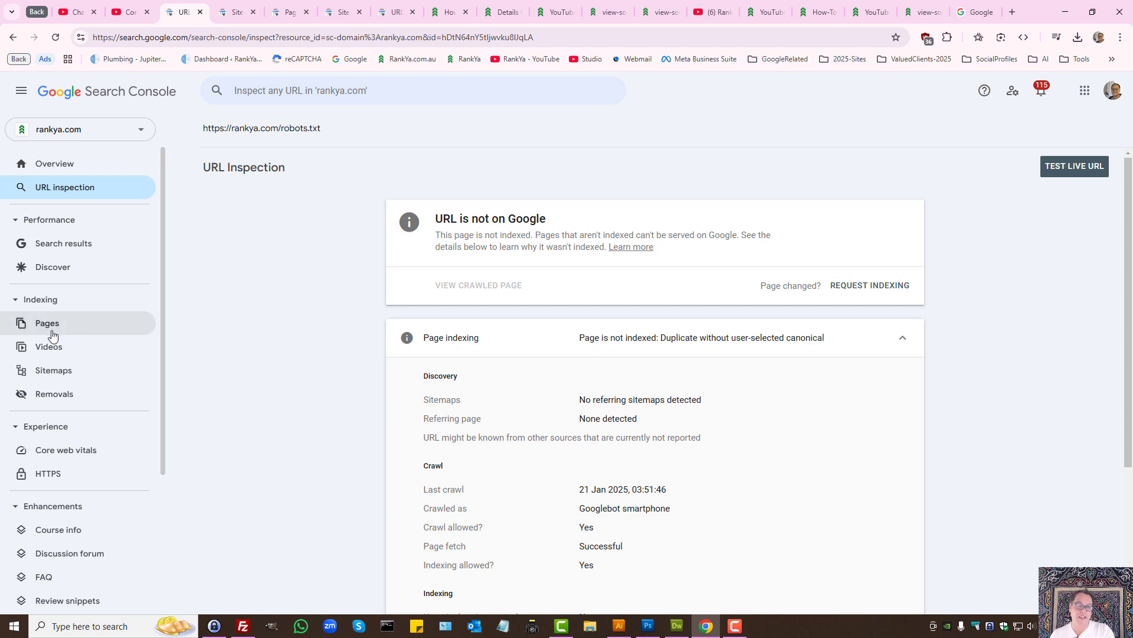
pyautogui.moveTo(245, 298)
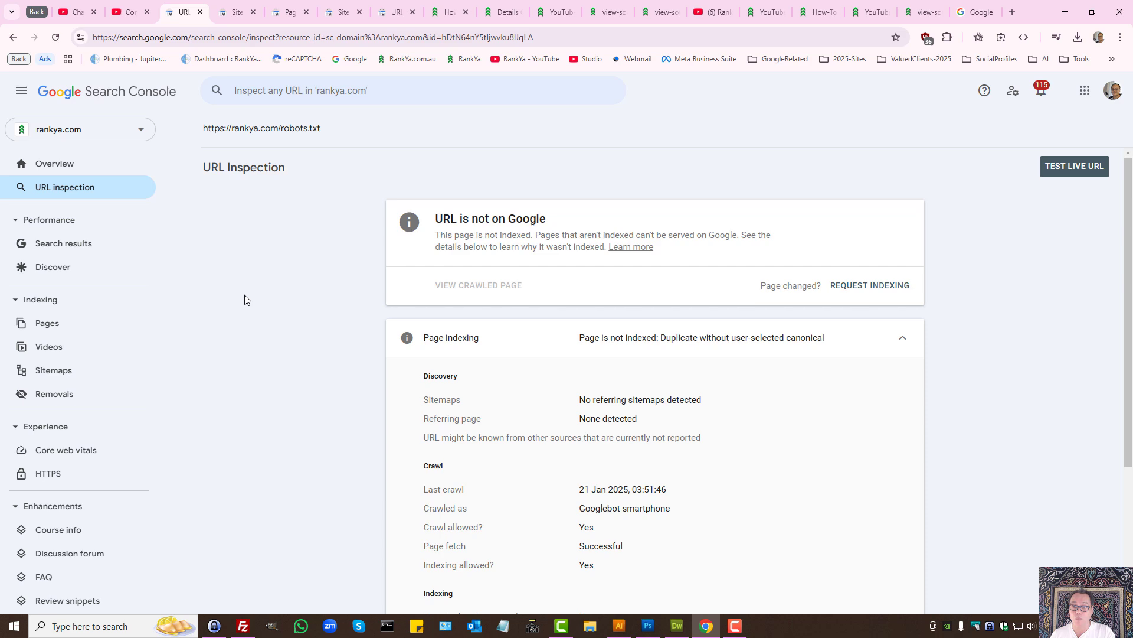